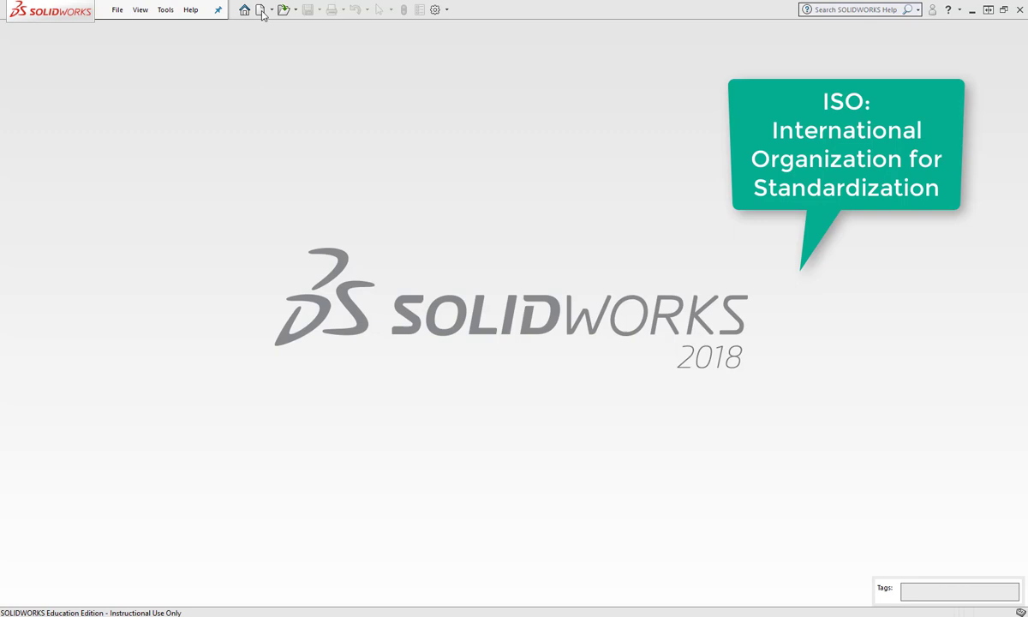
- Start a new document and switch the New dialog to Advanced to list all templates
left_click(260, 11)
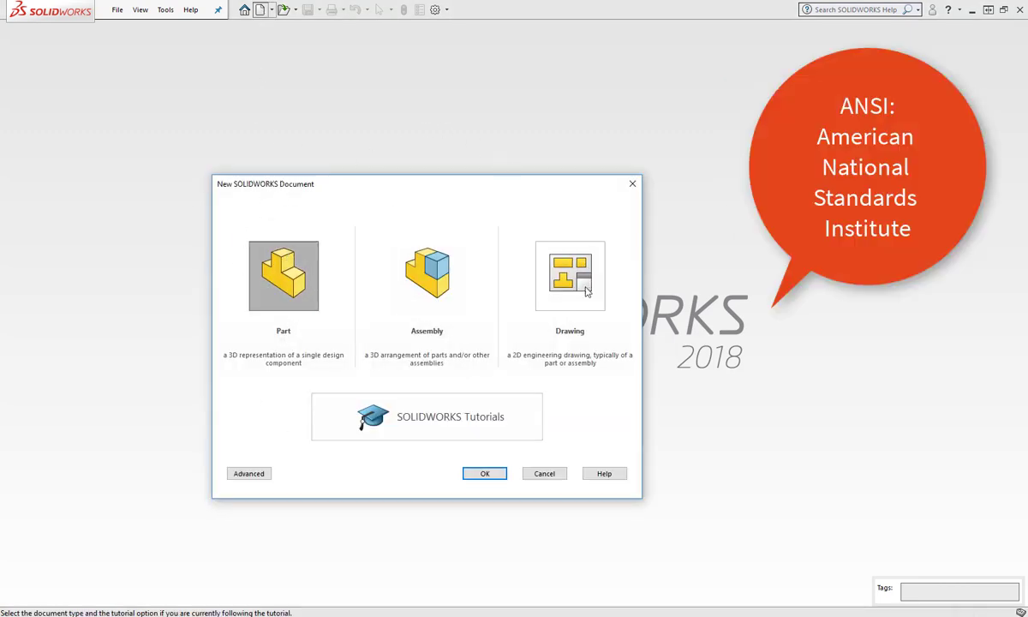
mouse_move(395, 473)
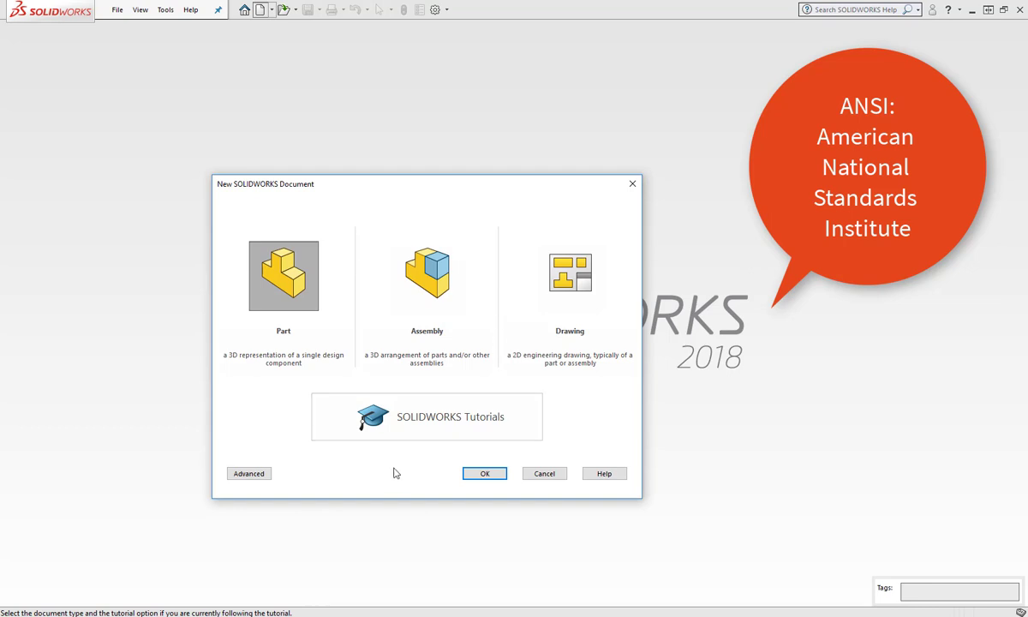
left_click(248, 473)
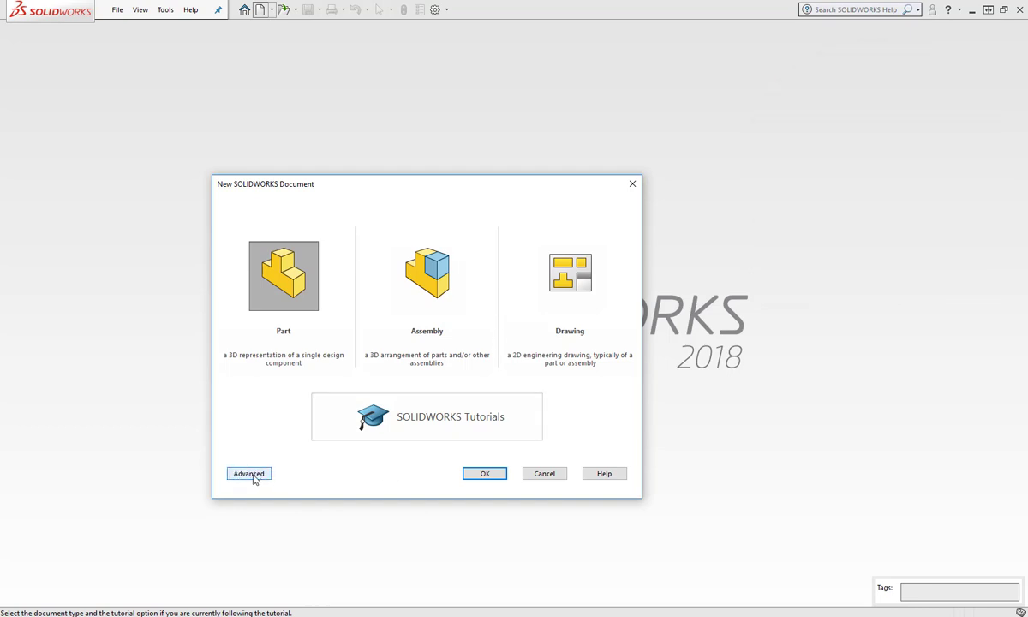
left_click(247, 473)
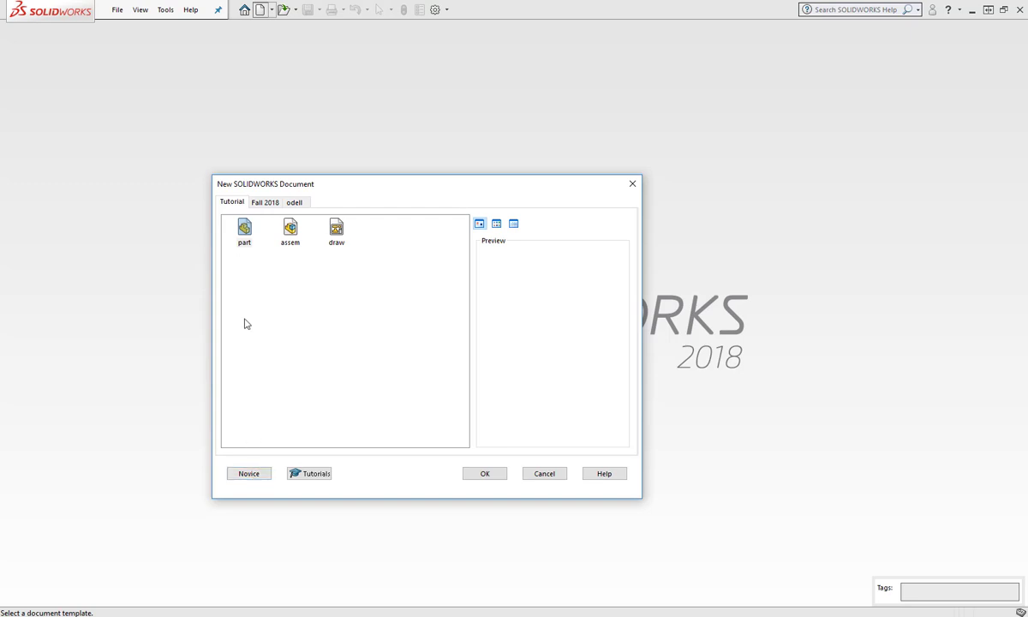
mouse_move(259, 165)
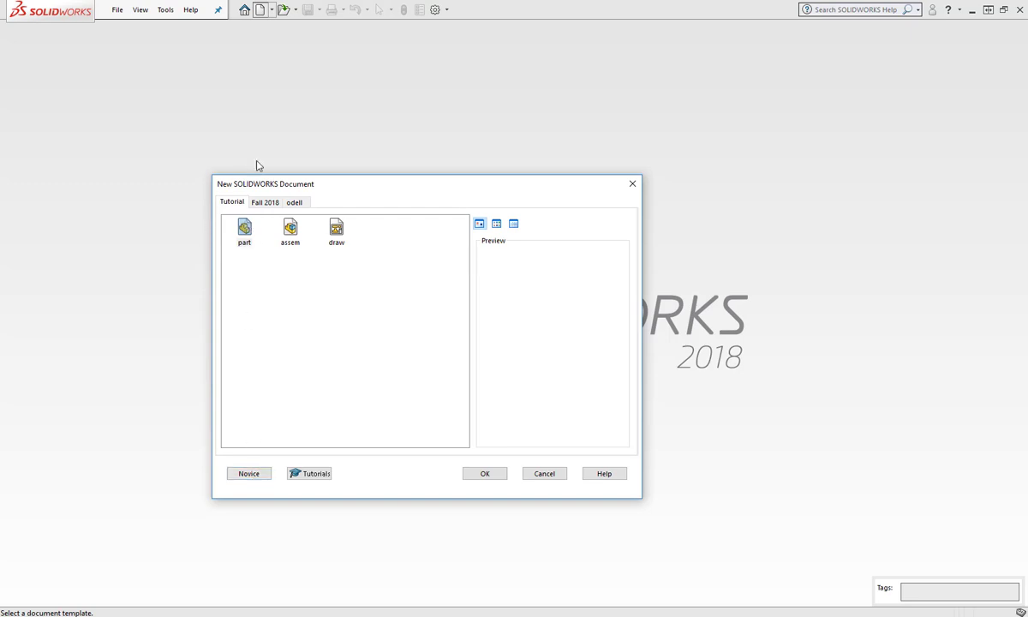
mouse_move(243, 231)
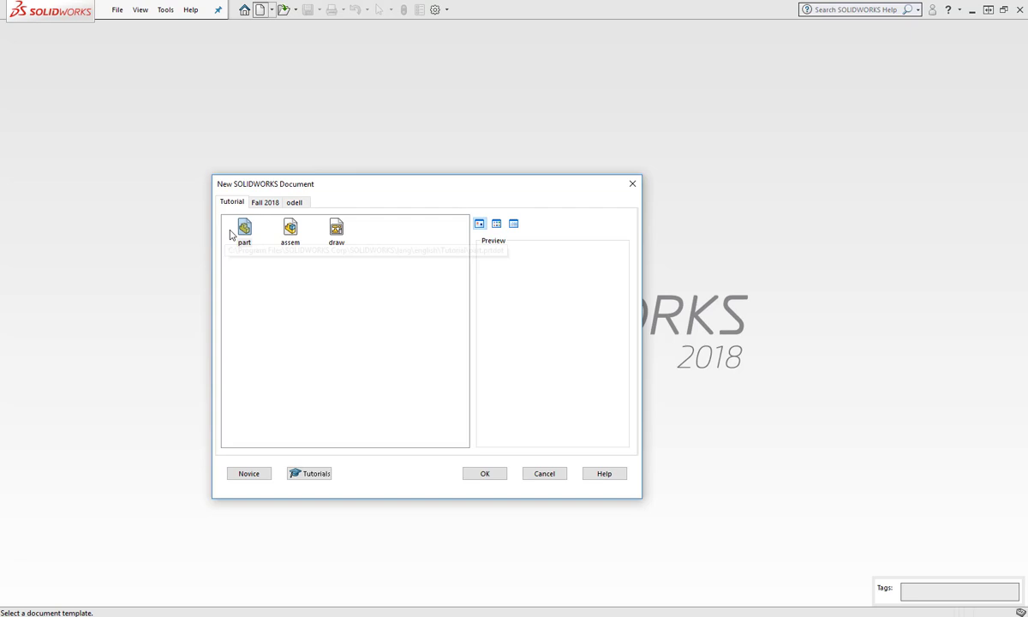
mouse_move(290, 226)
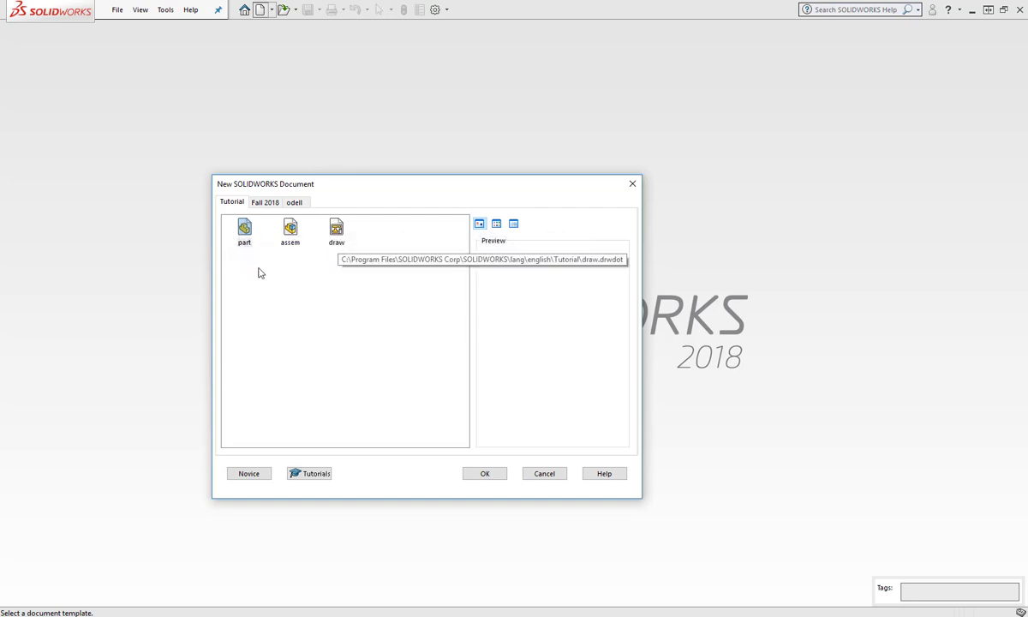
mouse_move(243, 231)
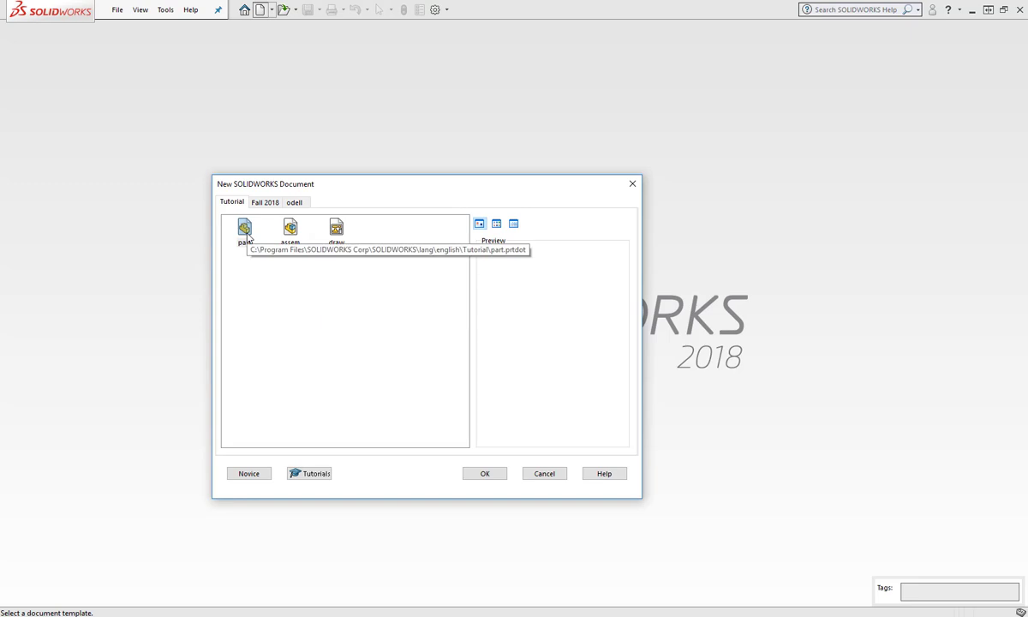
- Create a new part and sketch a square on the Front plane with both sides dimensioned
left_click(483, 473)
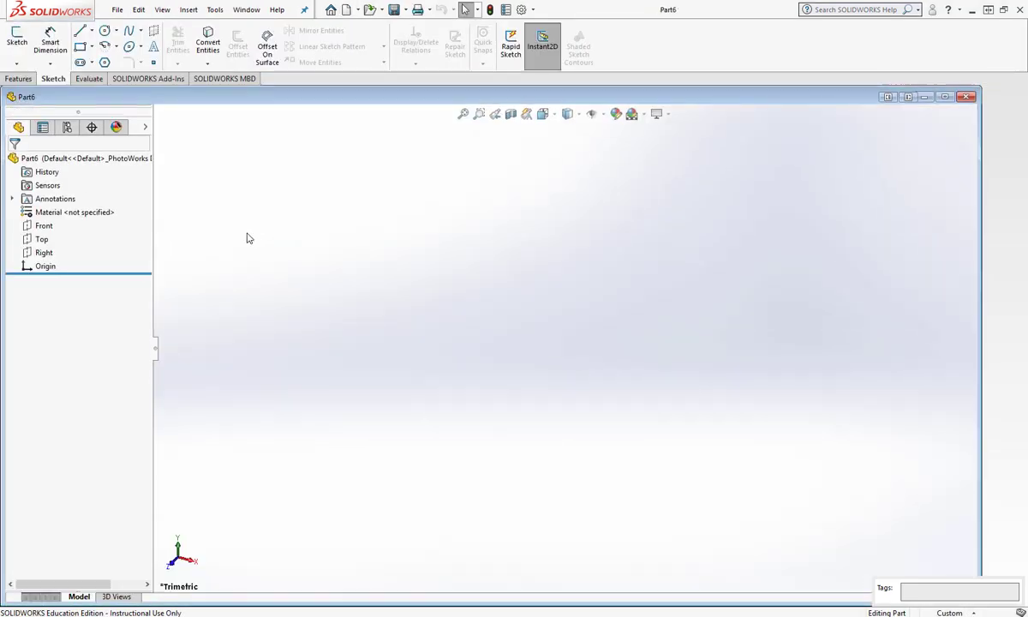
mouse_move(223, 247)
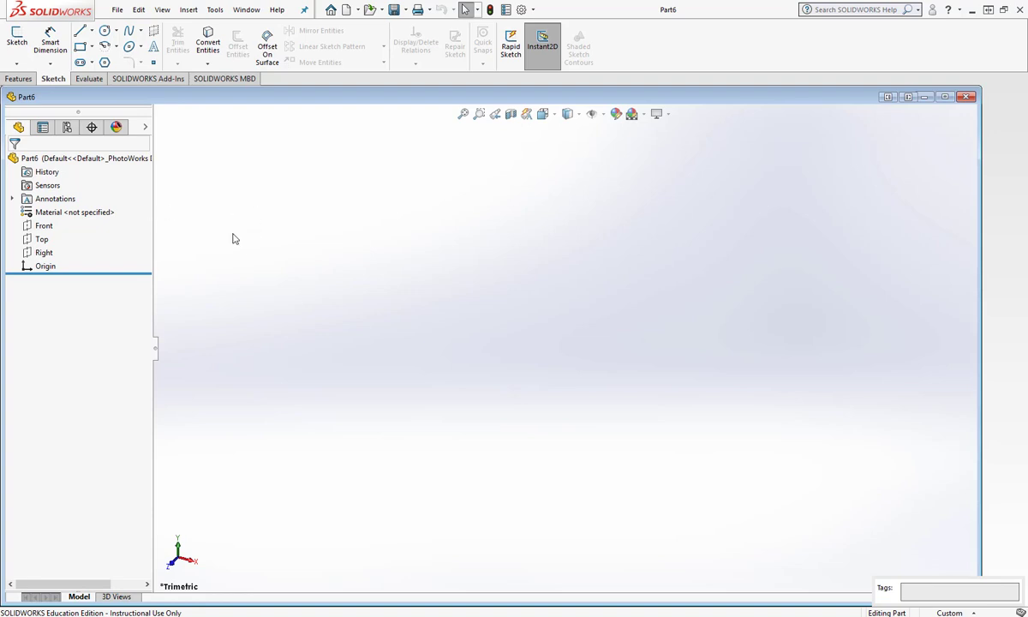
mouse_move(17, 41)
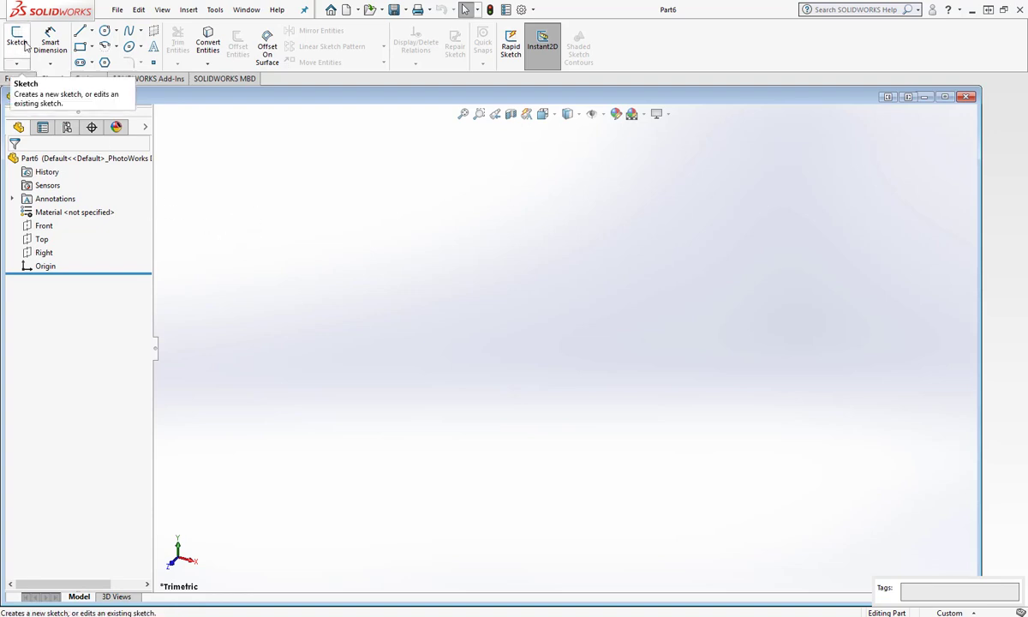
left_click(17, 38)
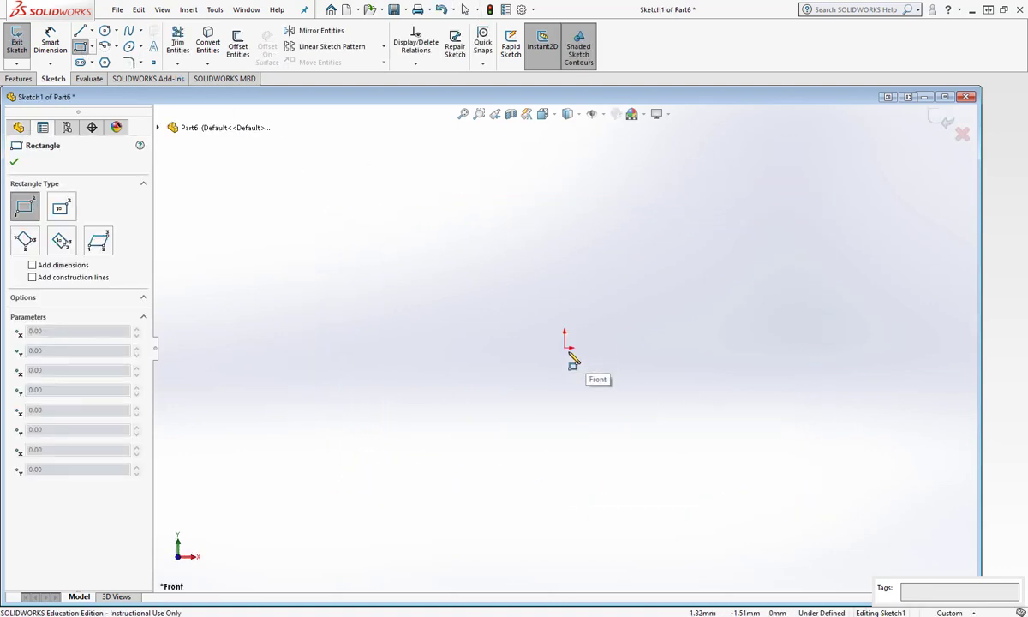
left_click_drag(565, 334, 694, 233)
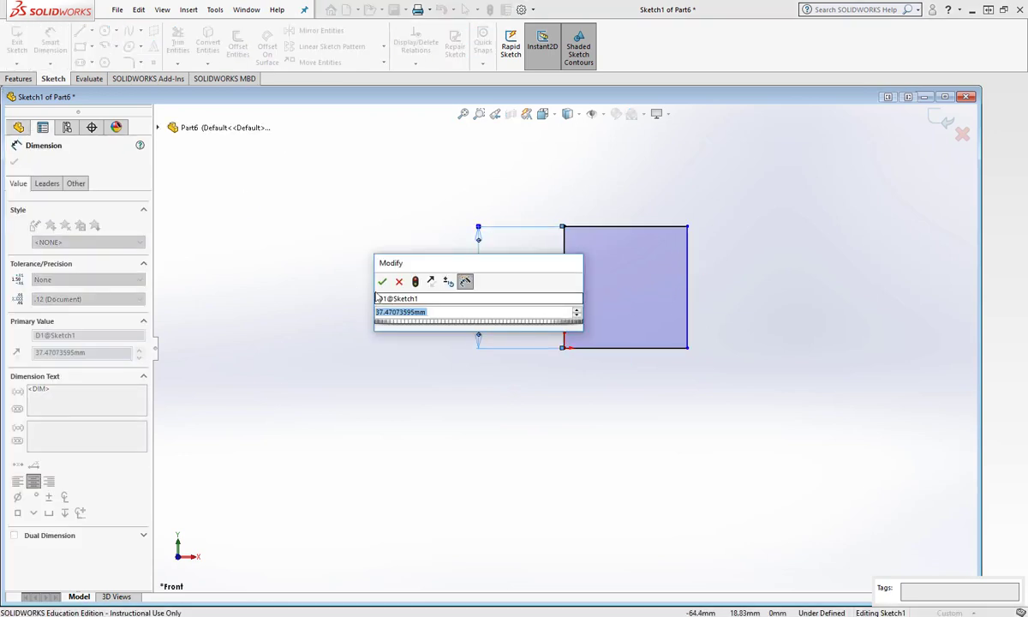
left_click(382, 281)
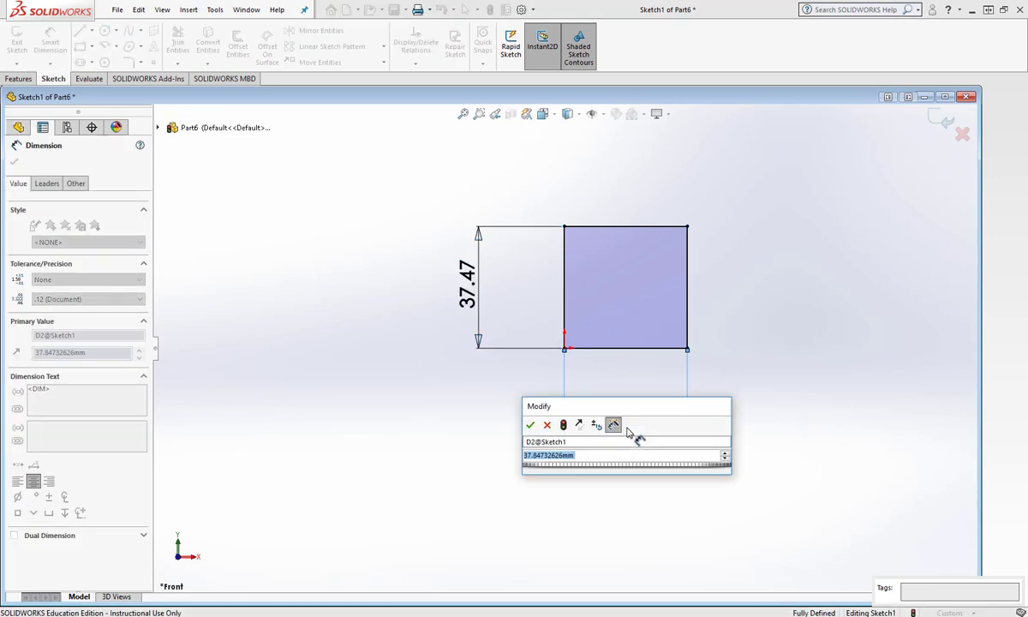
left_click(531, 425)
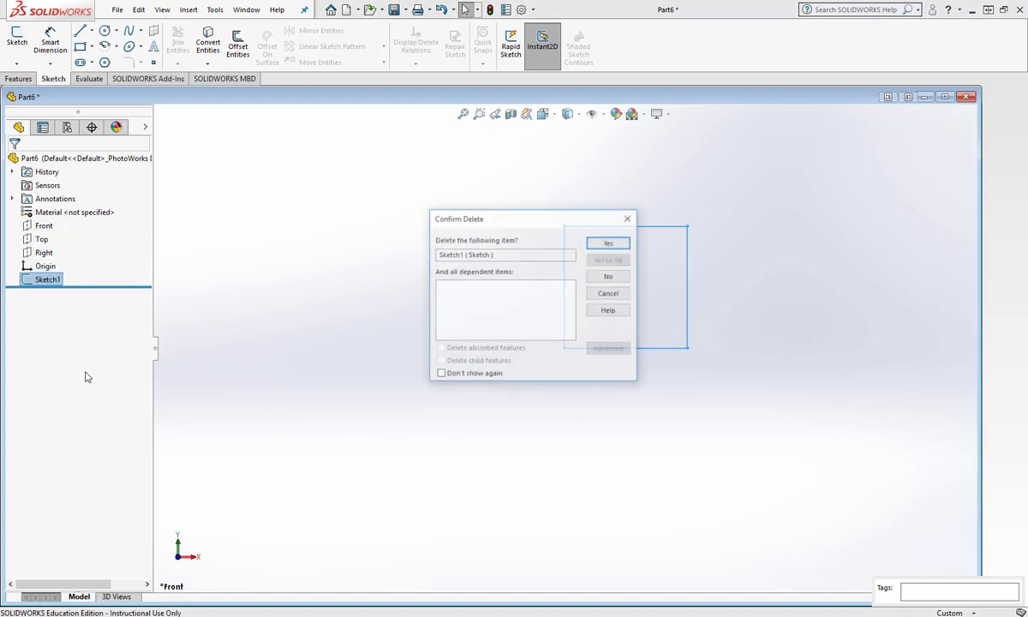
- Confirm deleting Sketch1 so the part is empty, then bring up the settings menu
left_click(607, 243)
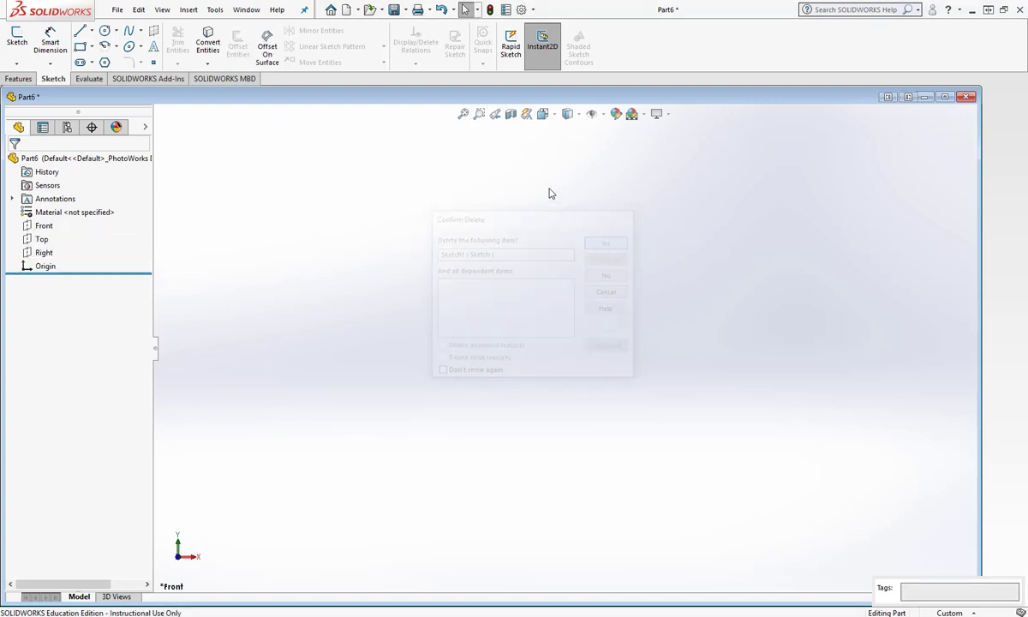
left_click(605, 243)
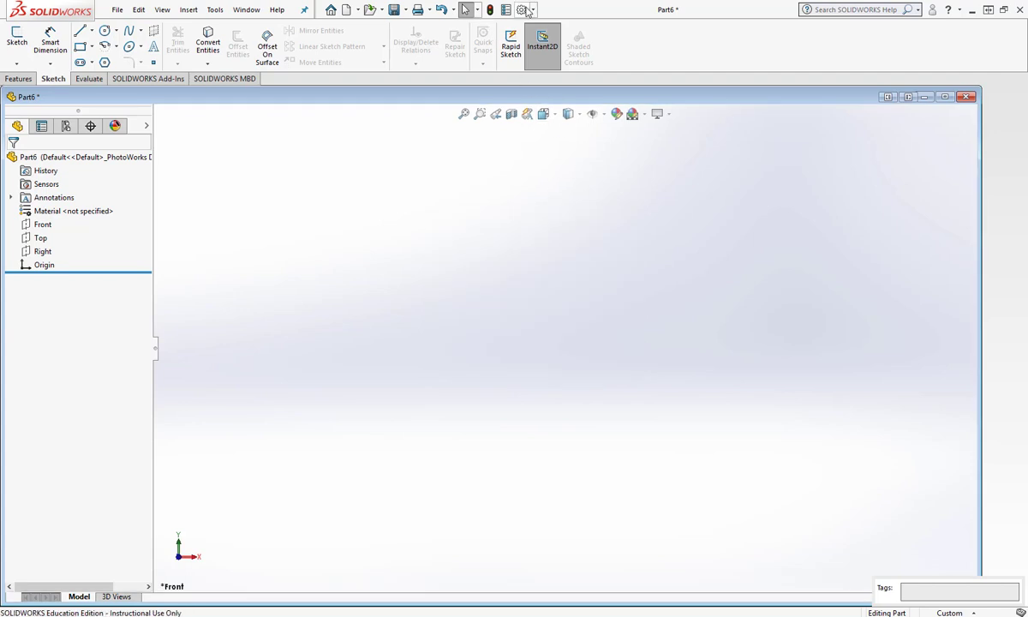
left_click(523, 10)
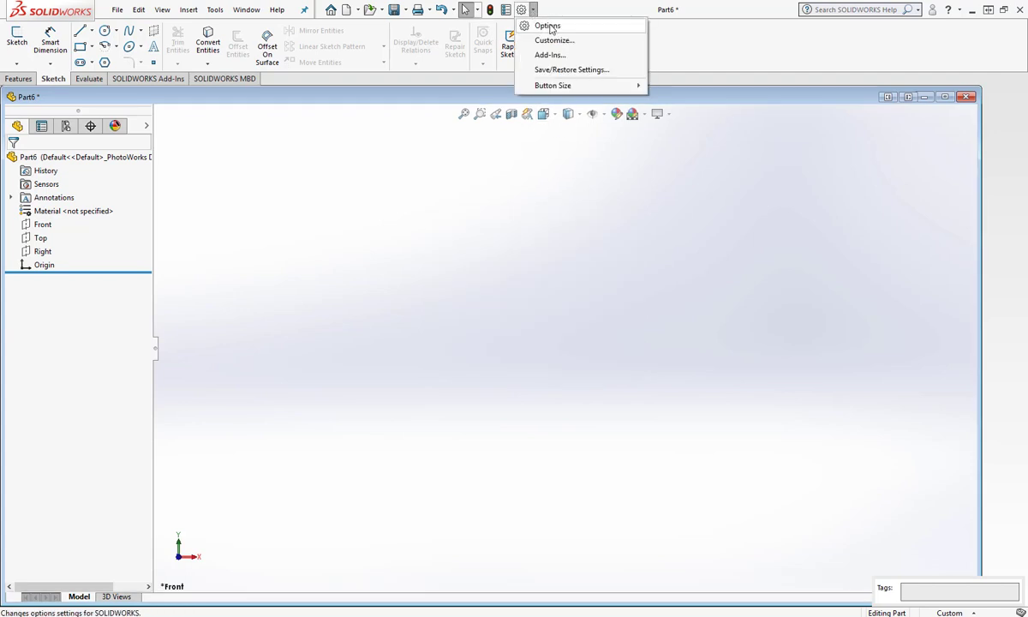
- In Document Properties, change the overall drafting standard from ISO-MODIFIED to ANSI
left_click(549, 25)
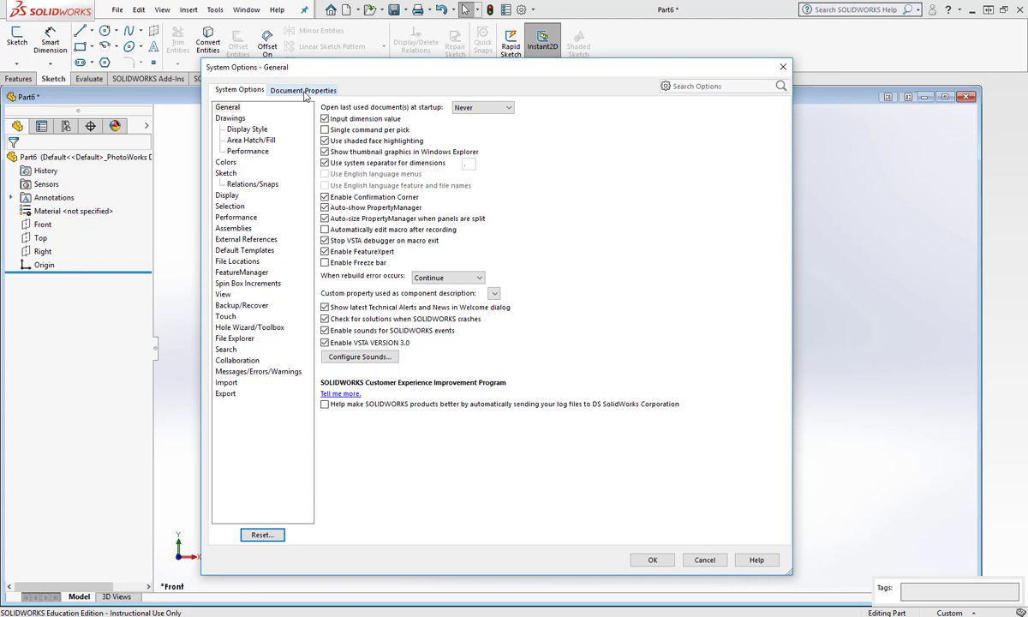
left_click(303, 89)
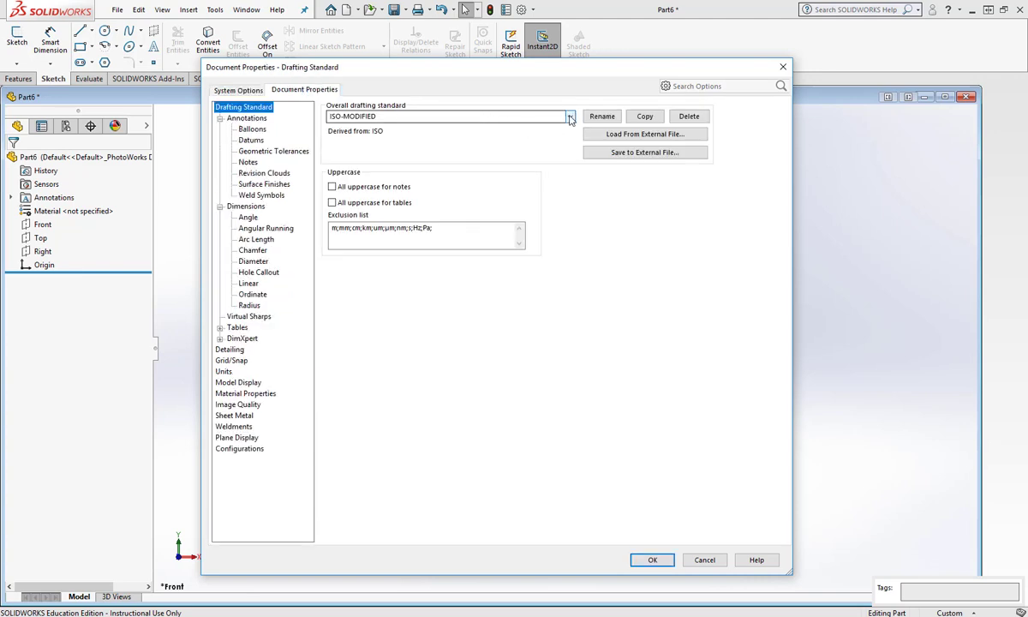
left_click(569, 117)
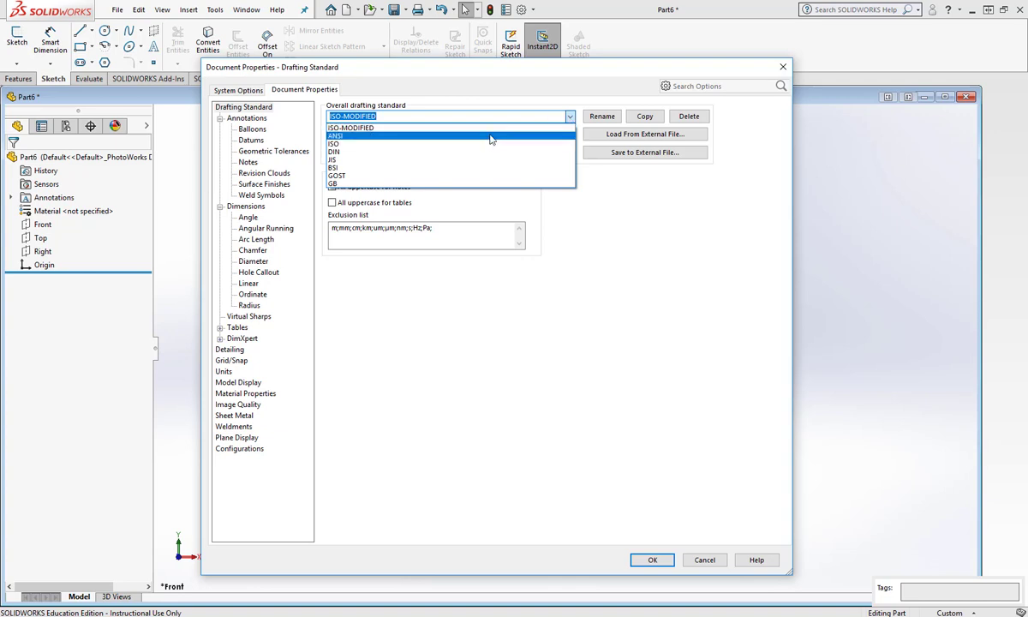
mouse_move(480, 142)
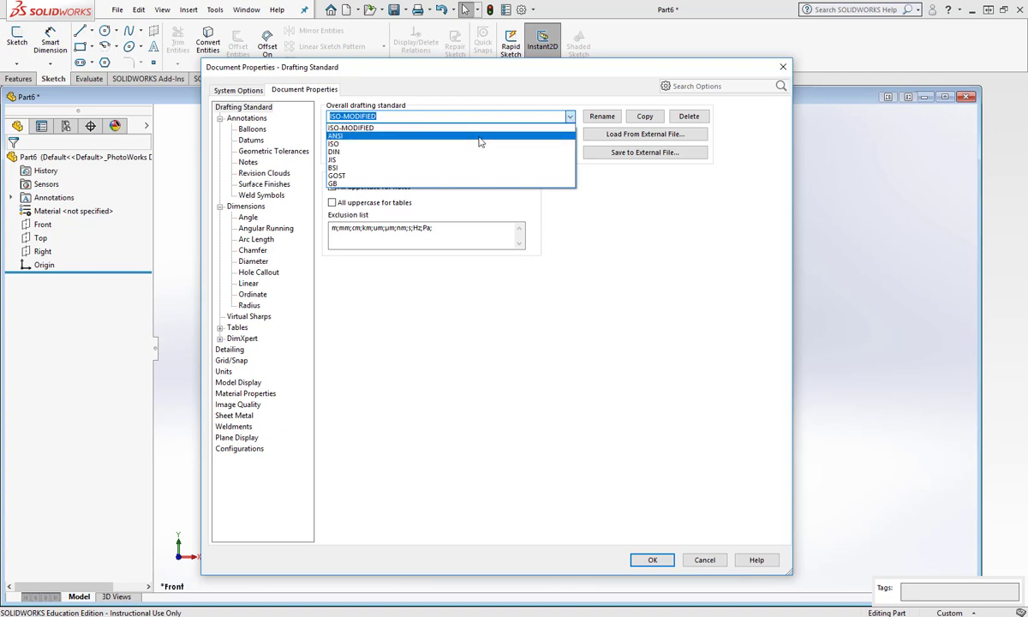
left_click(334, 135)
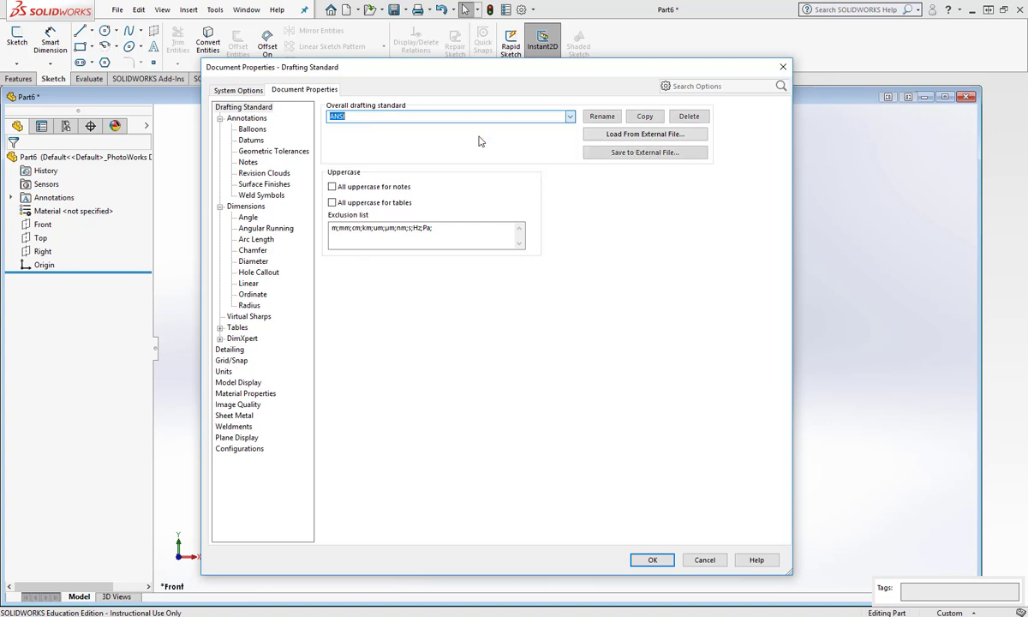
- Review the Annotations, Datums, Revision Clouds, Weld Symbols and dimension pages, confirming ANSI base standards
left_click(247, 119)
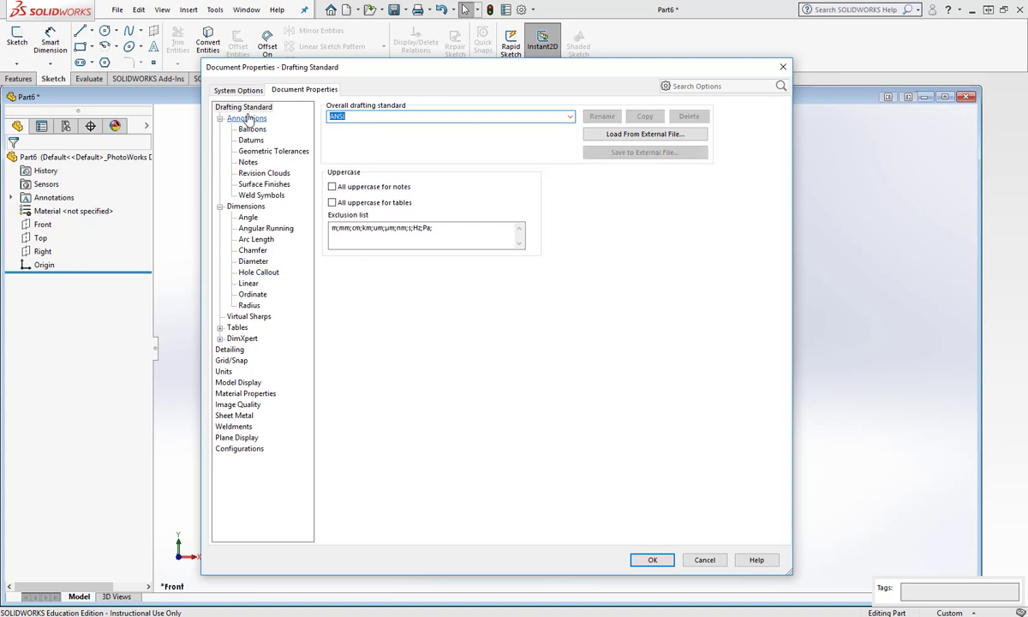
left_click(248, 118)
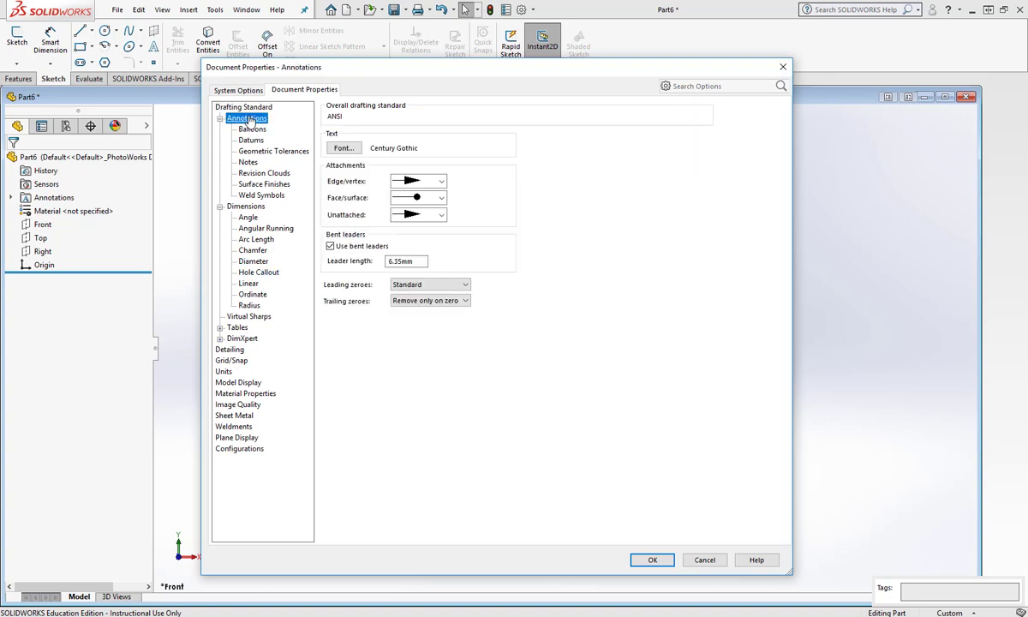
left_click(250, 140)
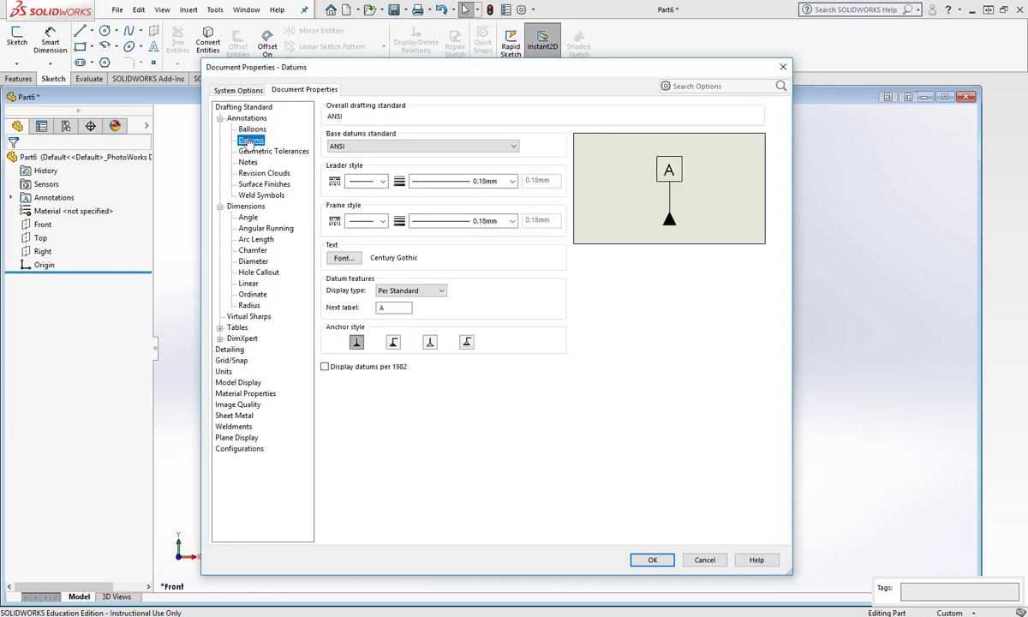
left_click(264, 173)
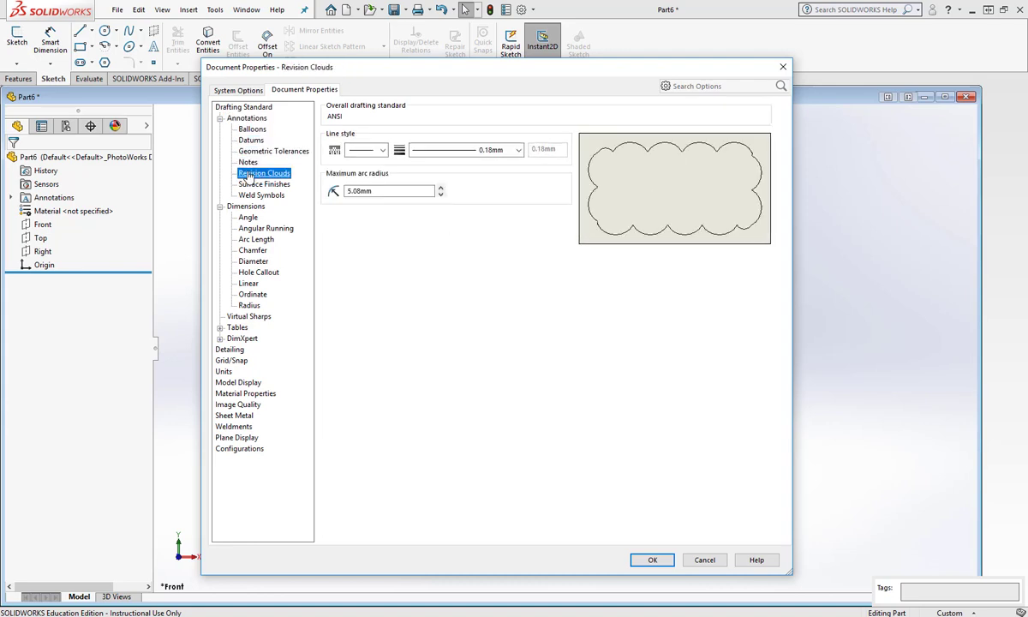
left_click(261, 196)
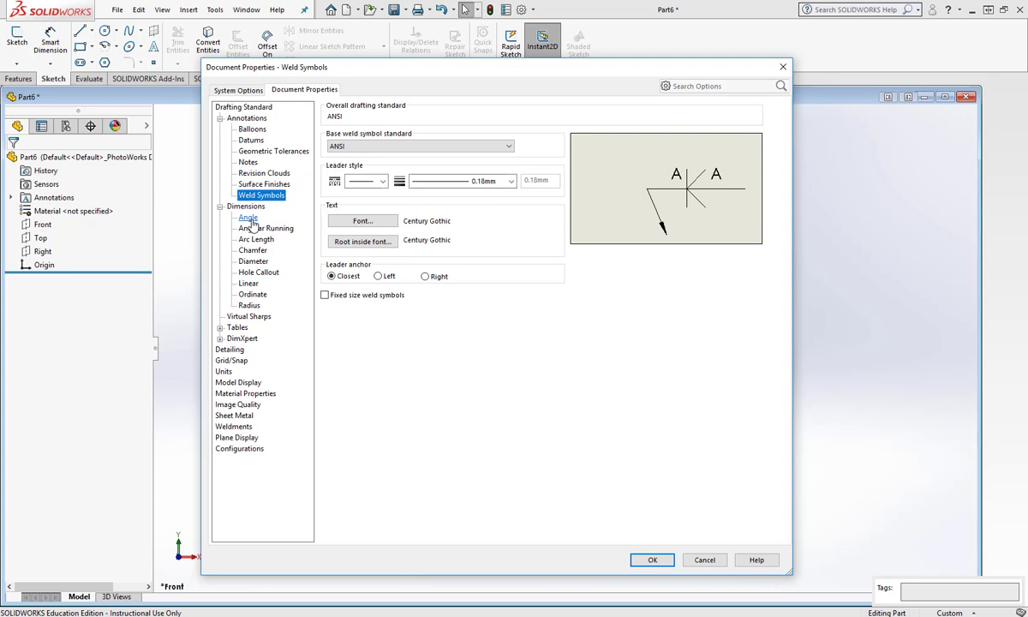
left_click(246, 216)
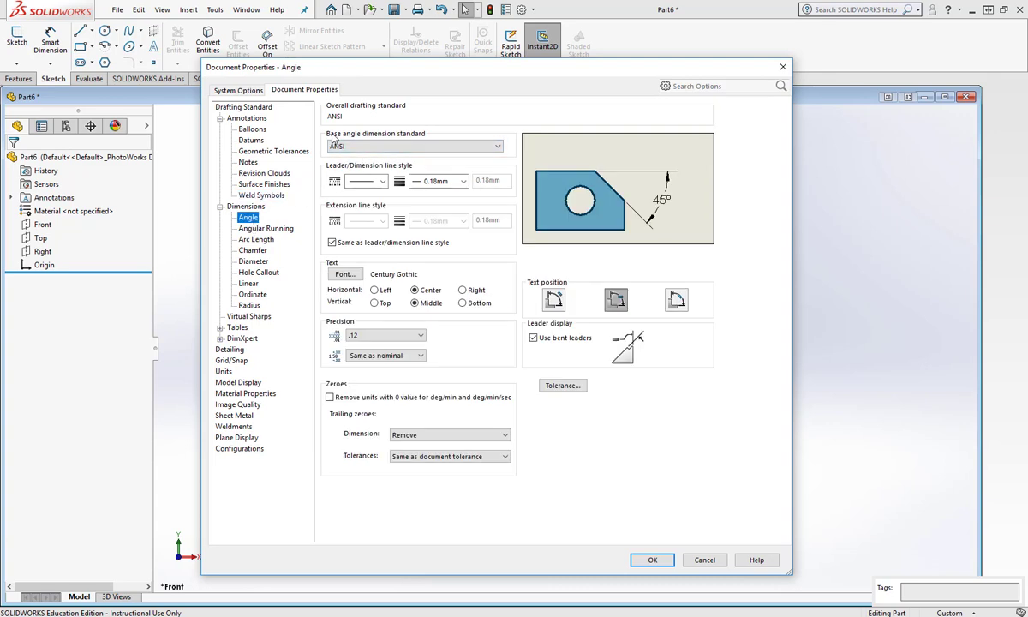
mouse_move(420, 144)
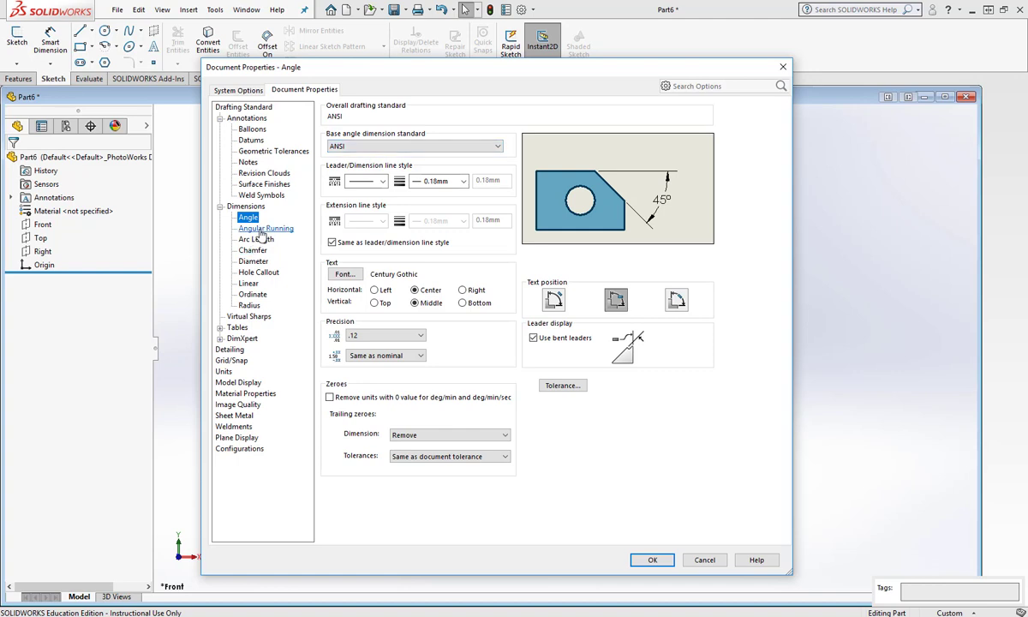
left_click(257, 240)
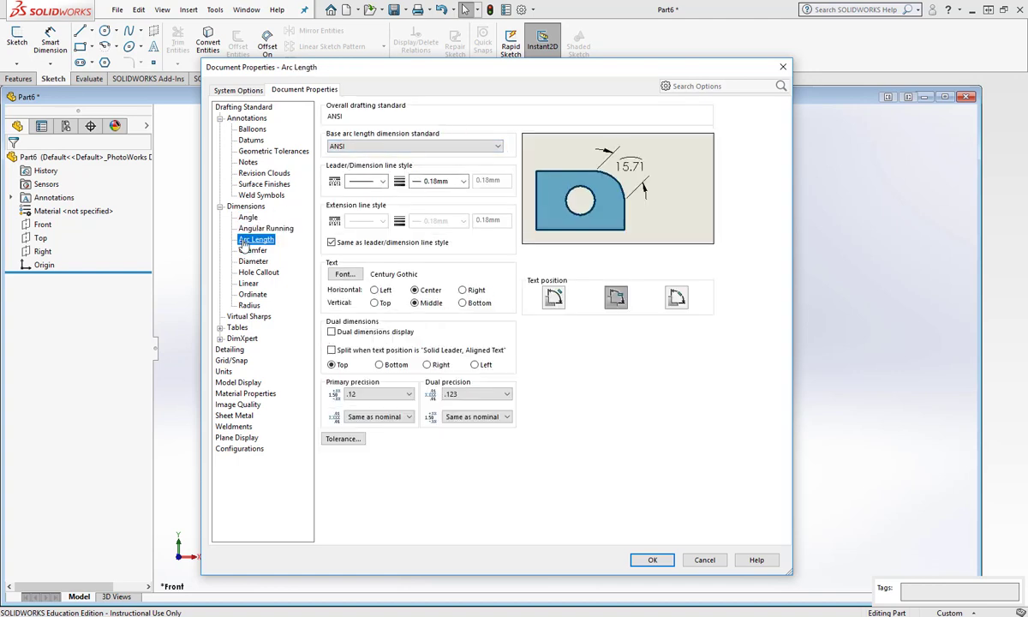
left_click(253, 250)
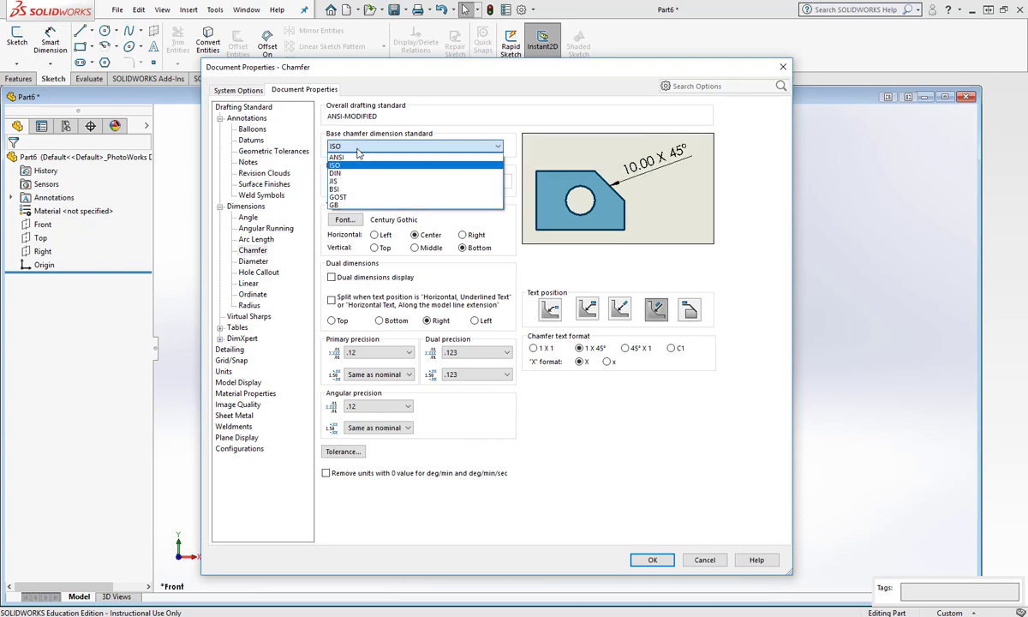
left_click(254, 261)
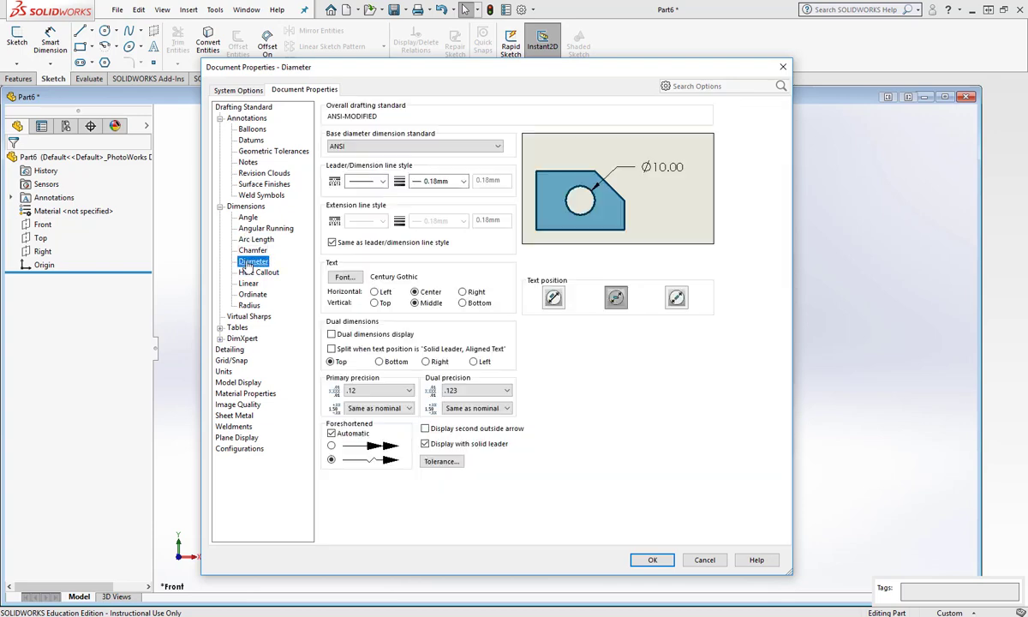
left_click(254, 295)
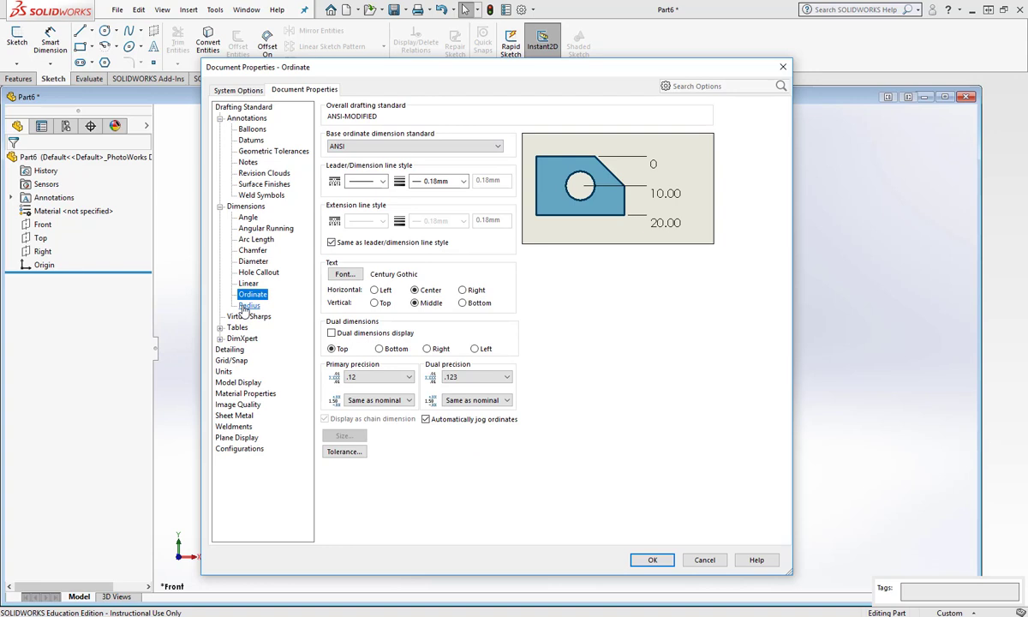
left_click(250, 306)
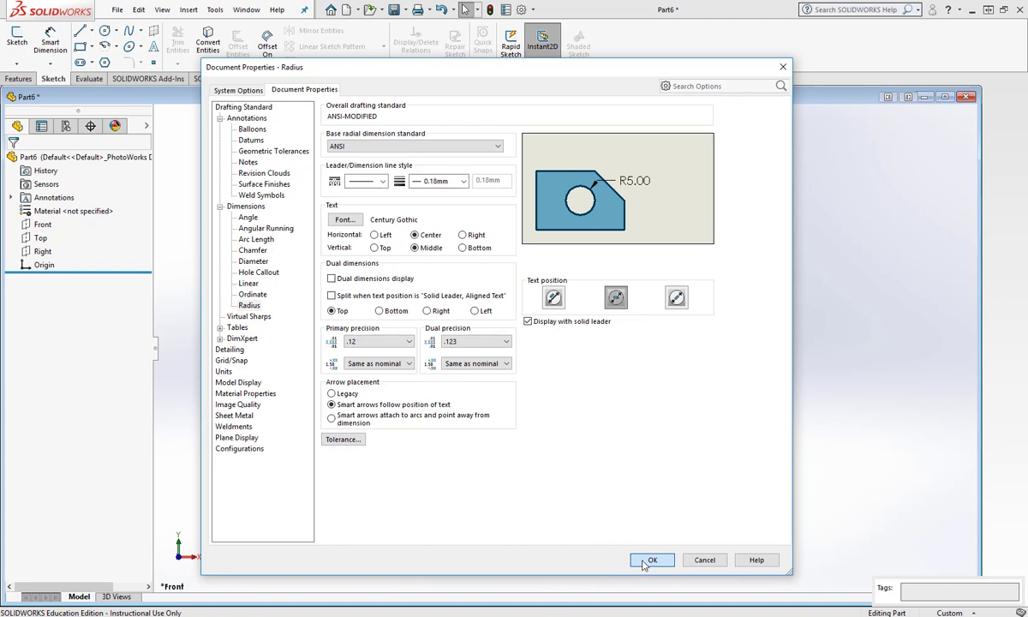
- Accept the ANSI drafting settings with OK, returning to the empty part
left_click(651, 559)
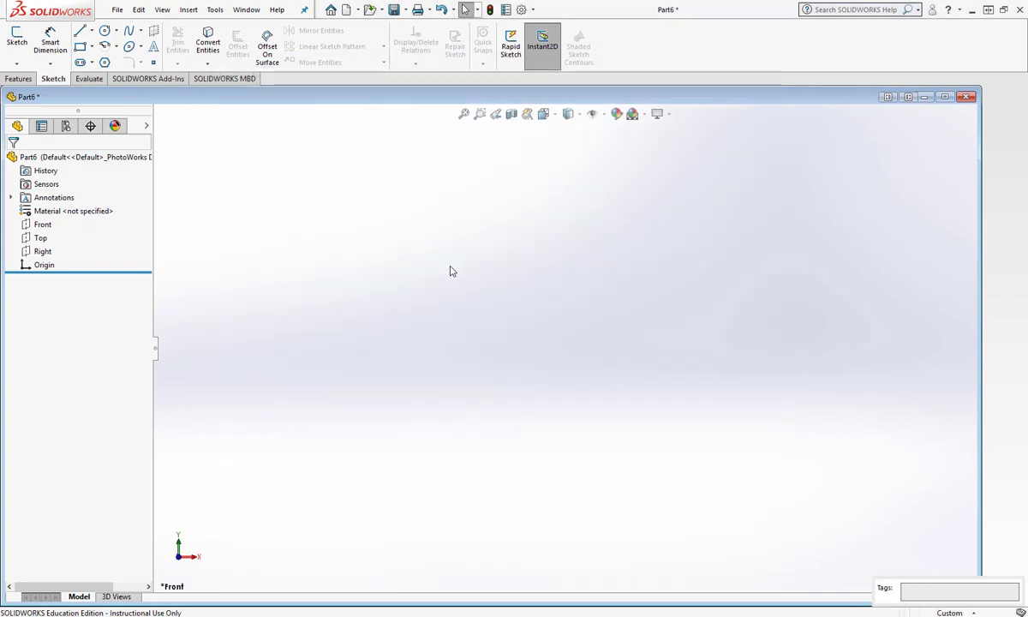
mouse_move(446, 264)
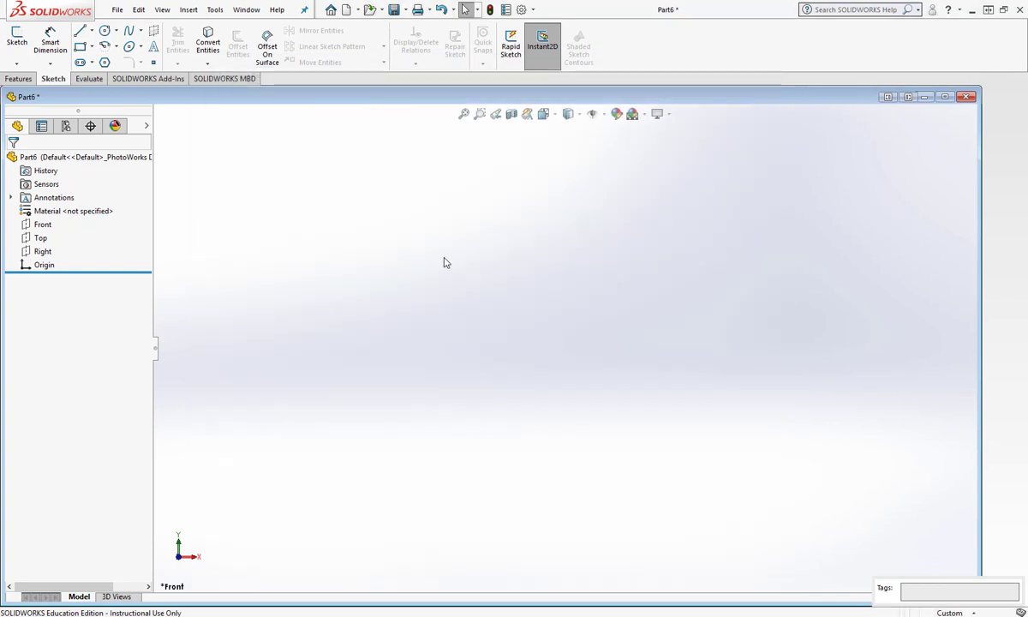
mouse_move(17, 37)
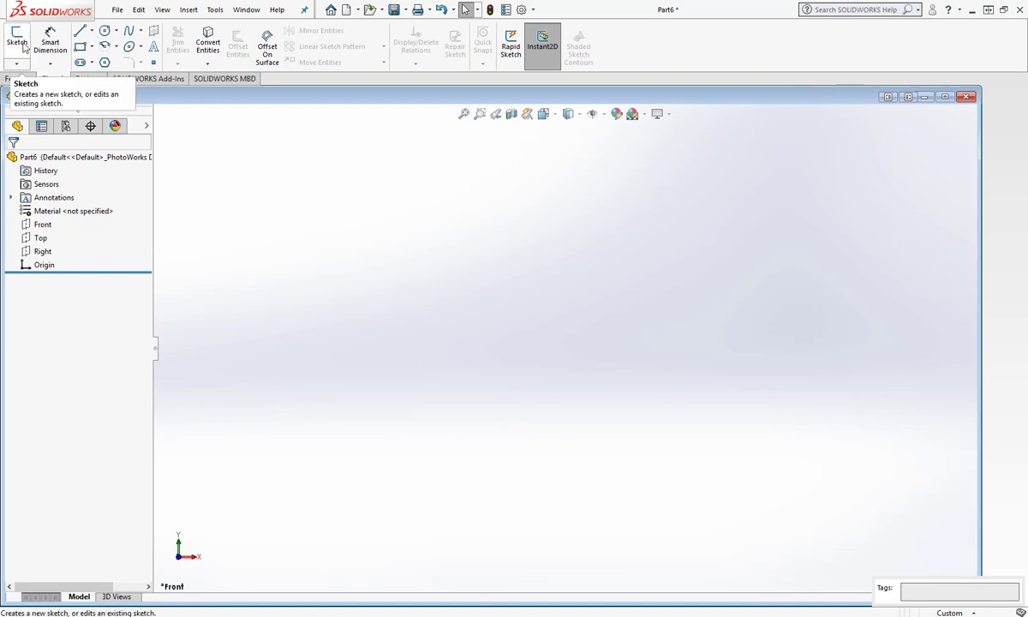
- Sketch a rectangle on the Front plane dimensioned 64.09 high by 60.87 wide
left_click(17, 42)
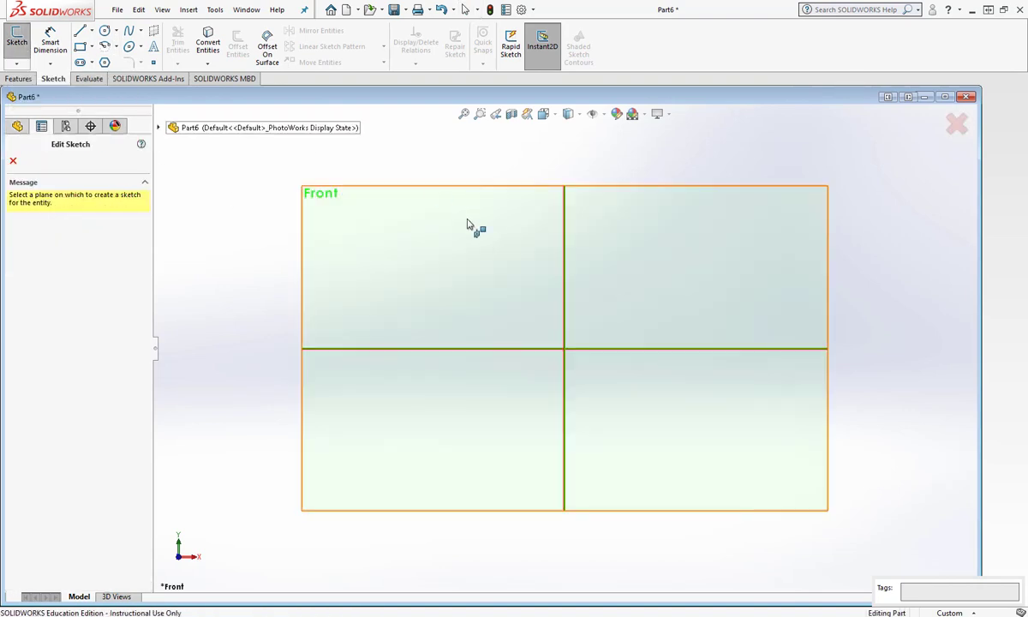
left_click(432, 266)
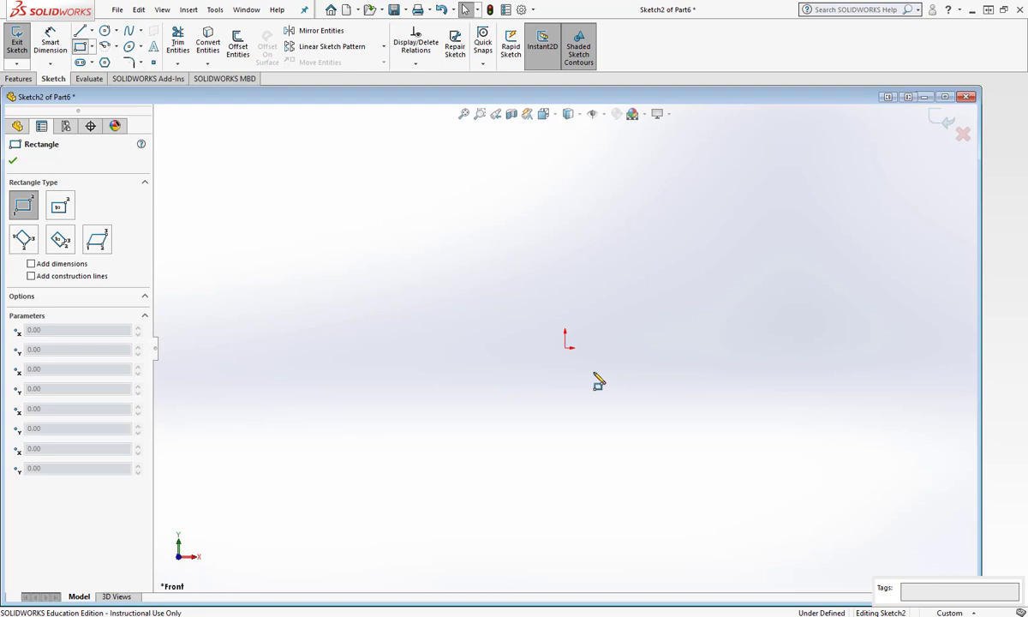
left_click_drag(565, 212, 693, 346)
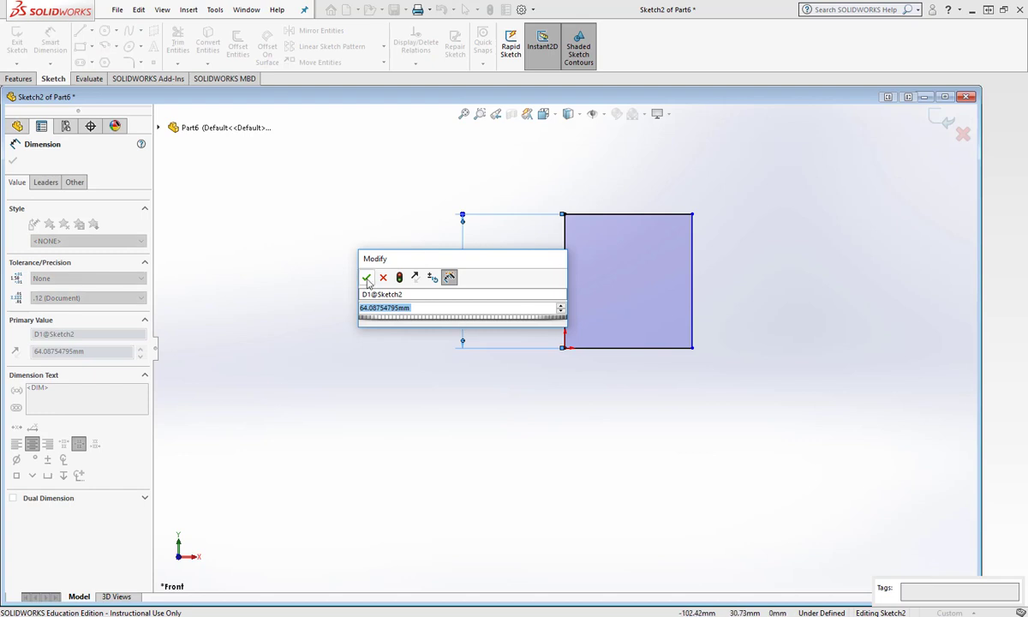
left_click(367, 278)
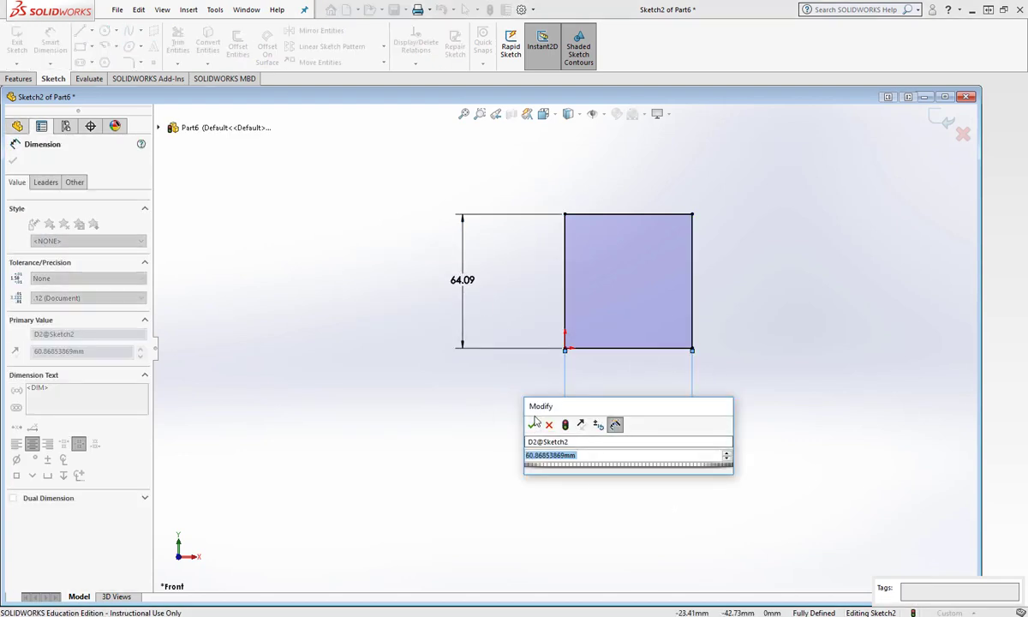
left_click(535, 425)
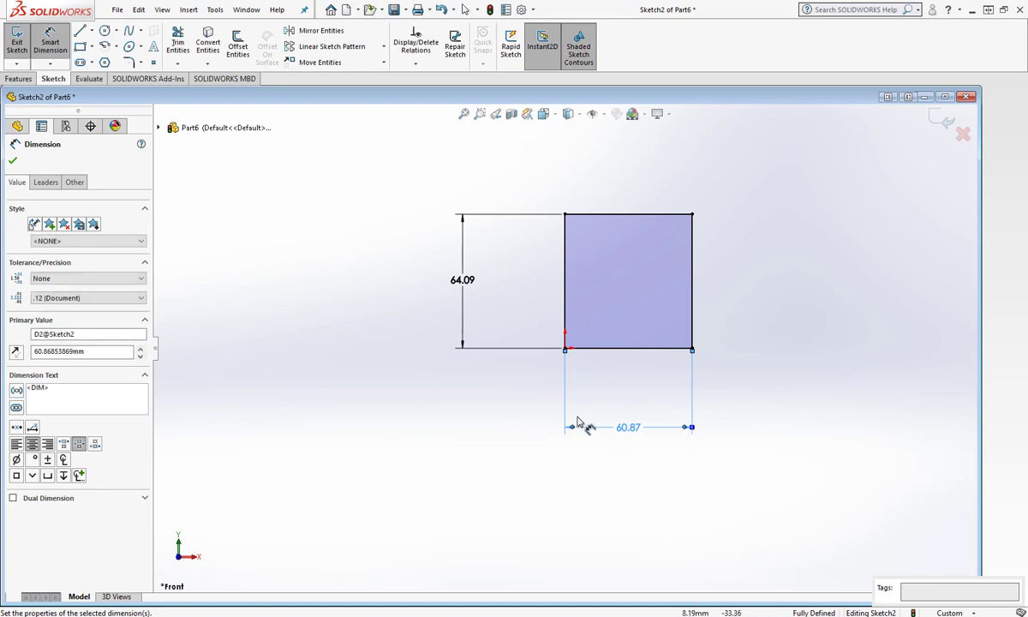
left_click(12, 142)
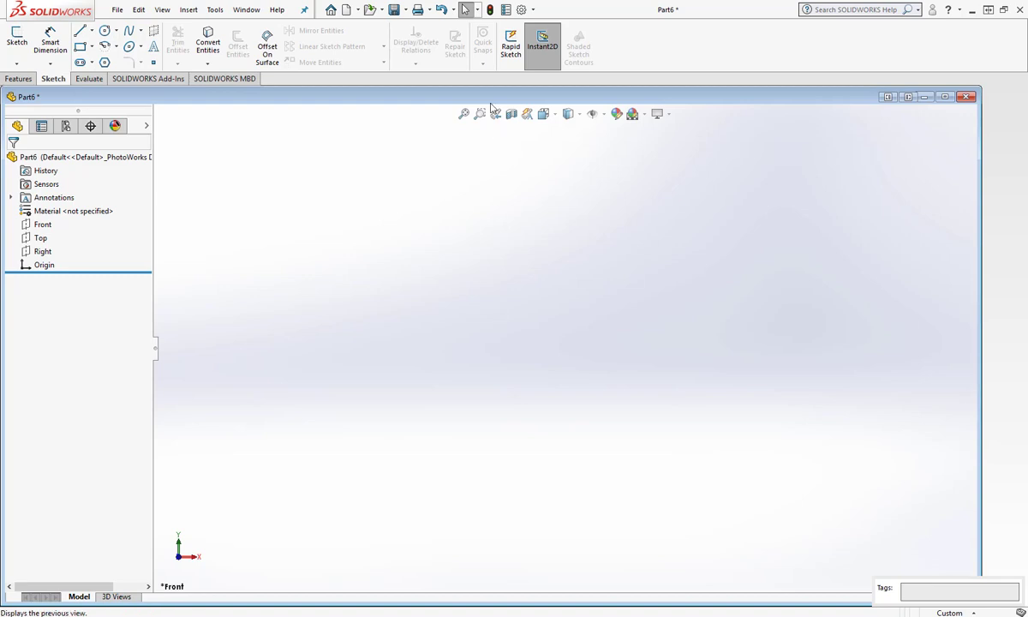
mouse_move(541, 45)
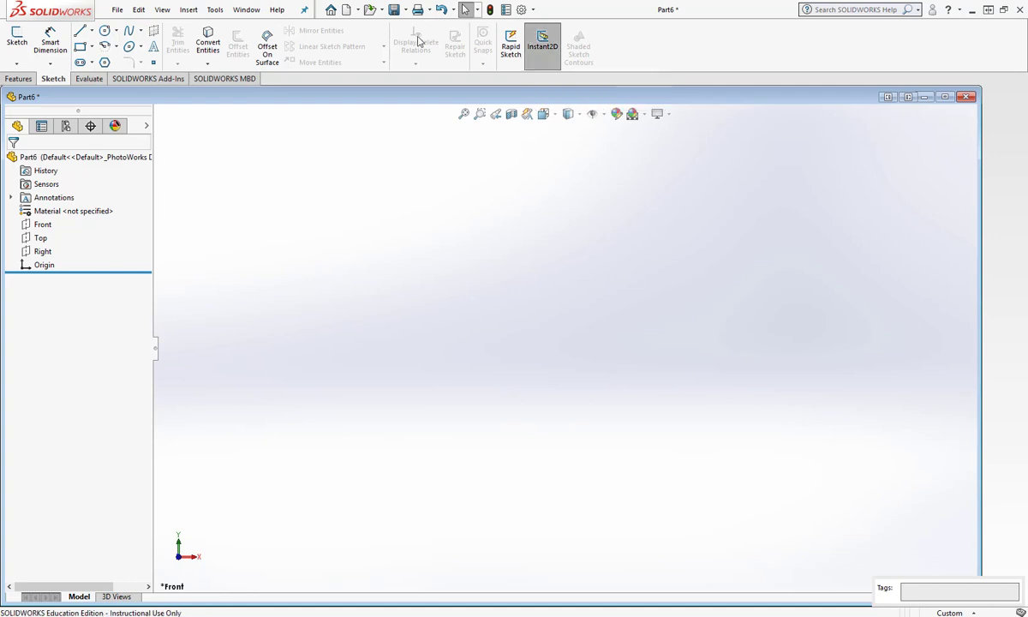
- Bring up the Save As dialog for the empty part from the Save dropdown
left_click(408, 11)
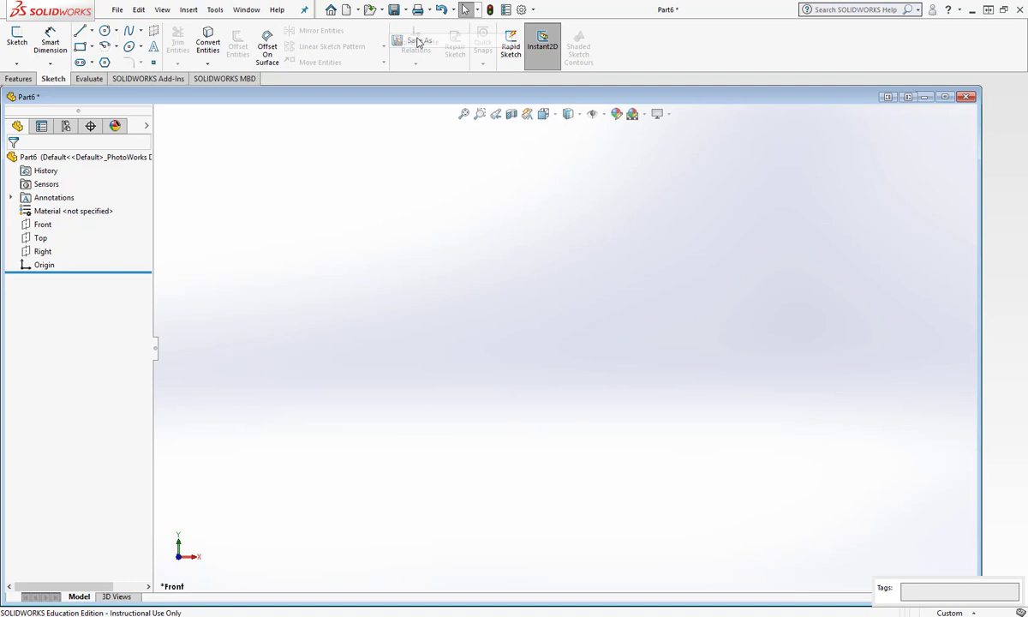
left_click(420, 41)
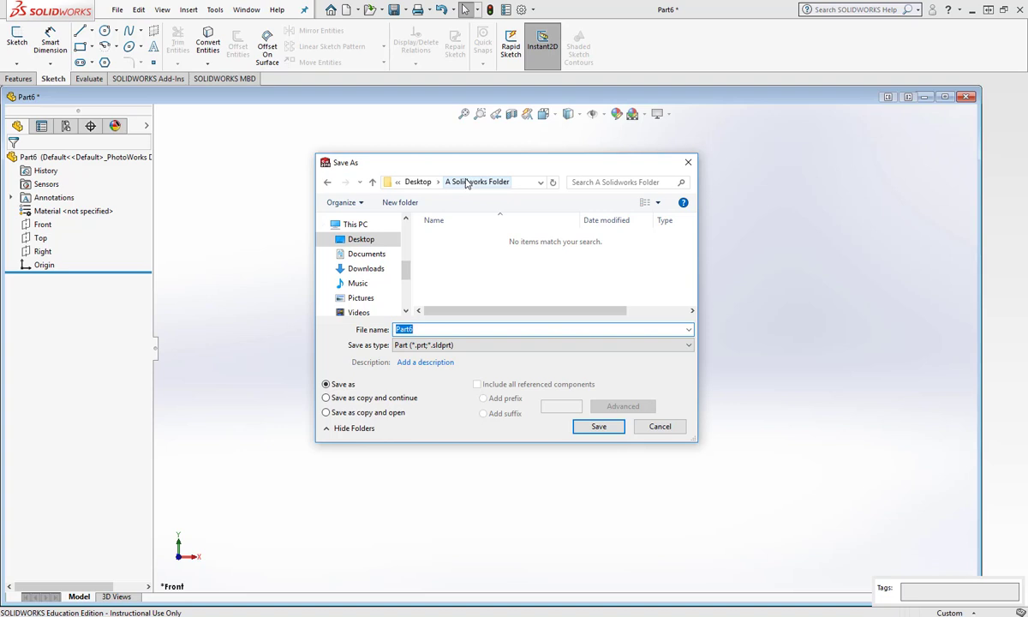
- Save the part as template 'Part Template ANSI' (*.prtdot) in the A Solidworks Folder
left_click(418, 182)
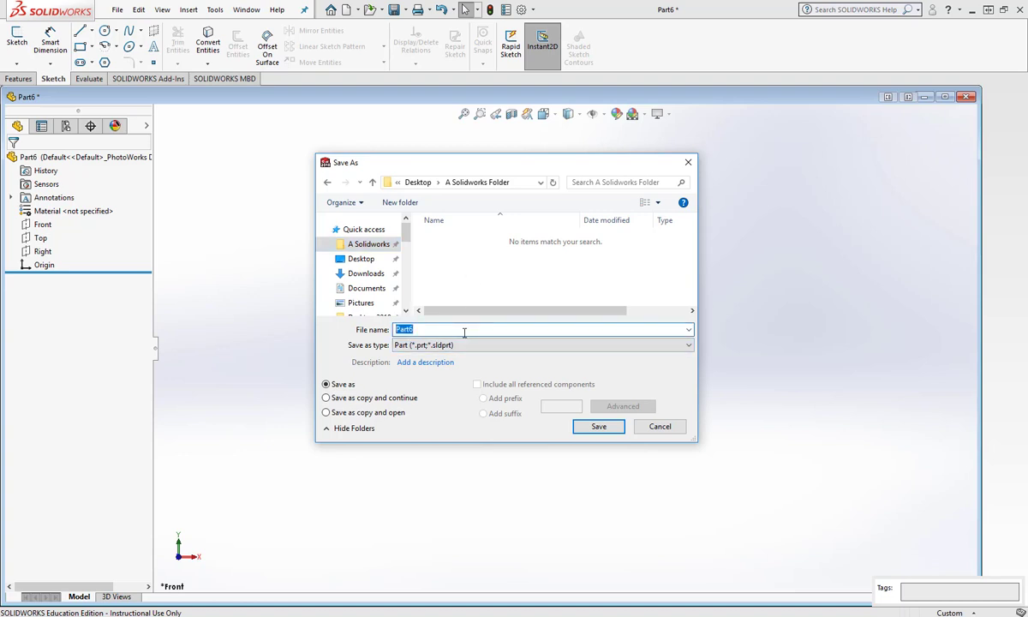
type("Part Term")
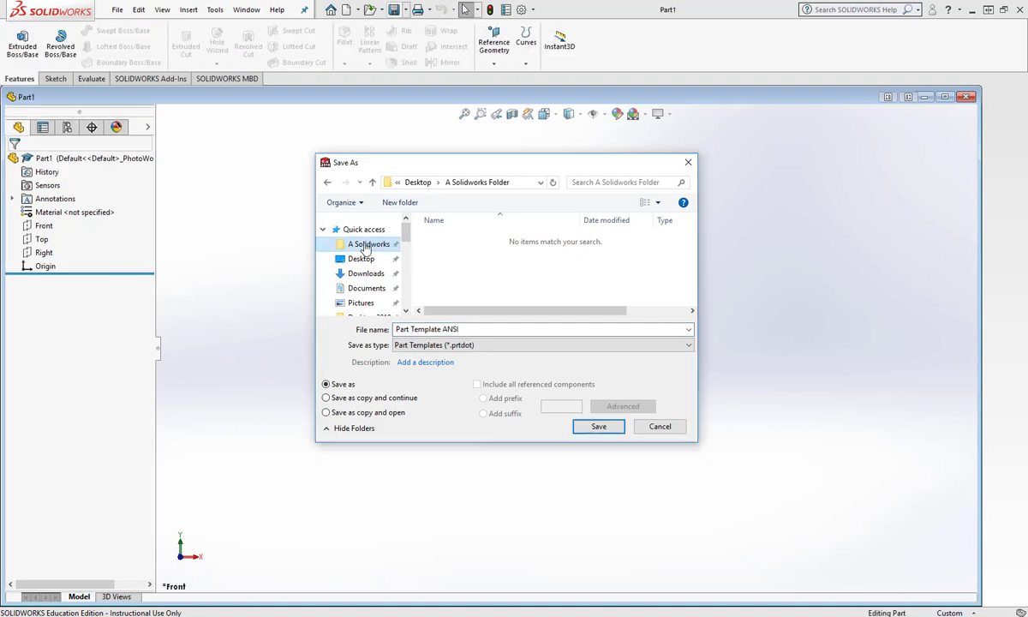
left_click(598, 426)
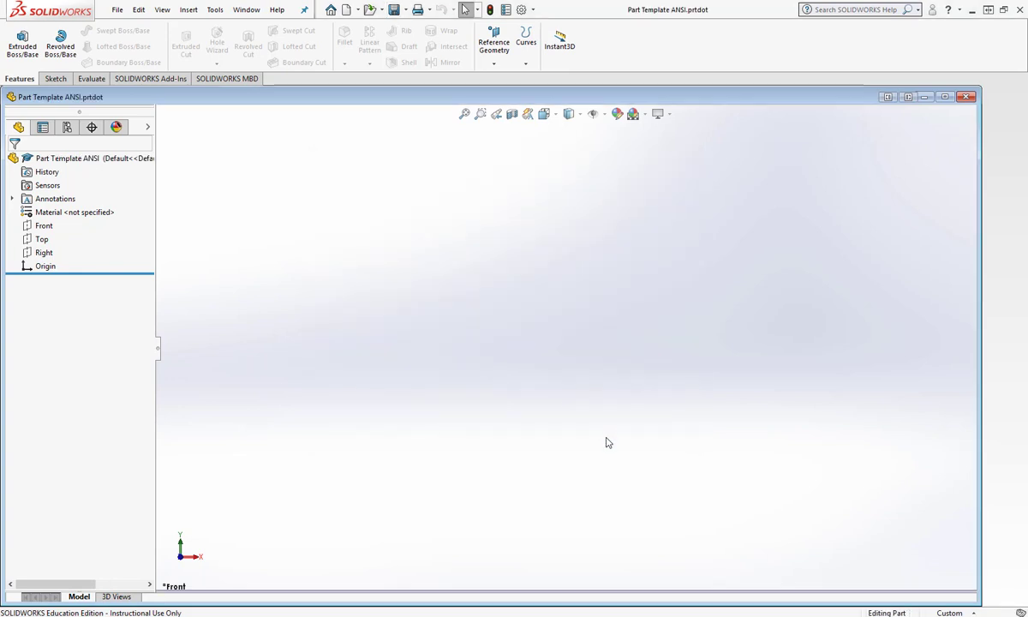
mouse_move(564, 272)
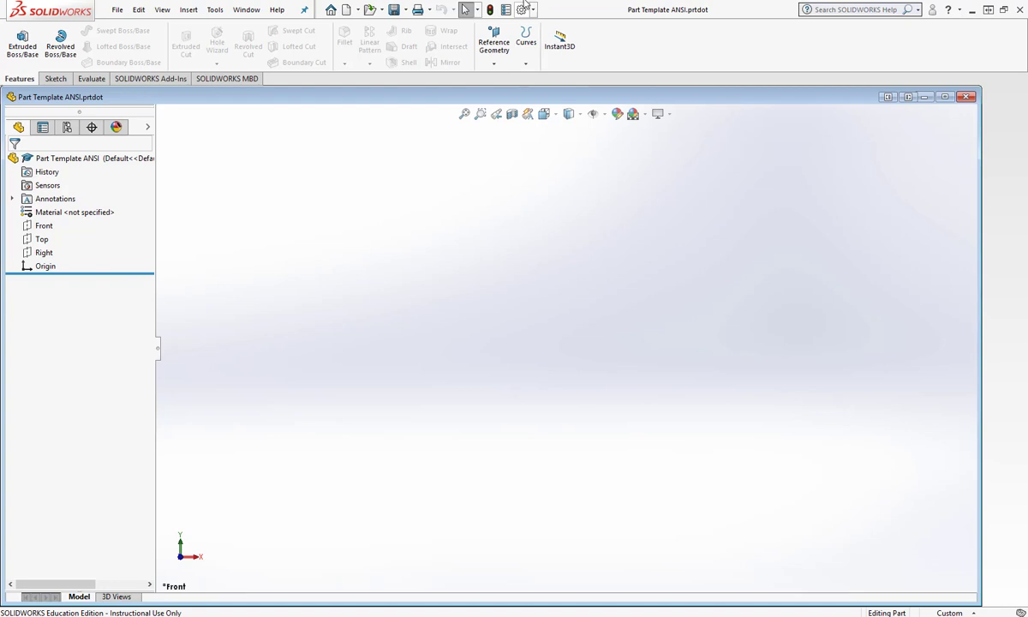
- Add the A Solidworks Folder as a Document Templates location in File Locations and apply
left_click(521, 11)
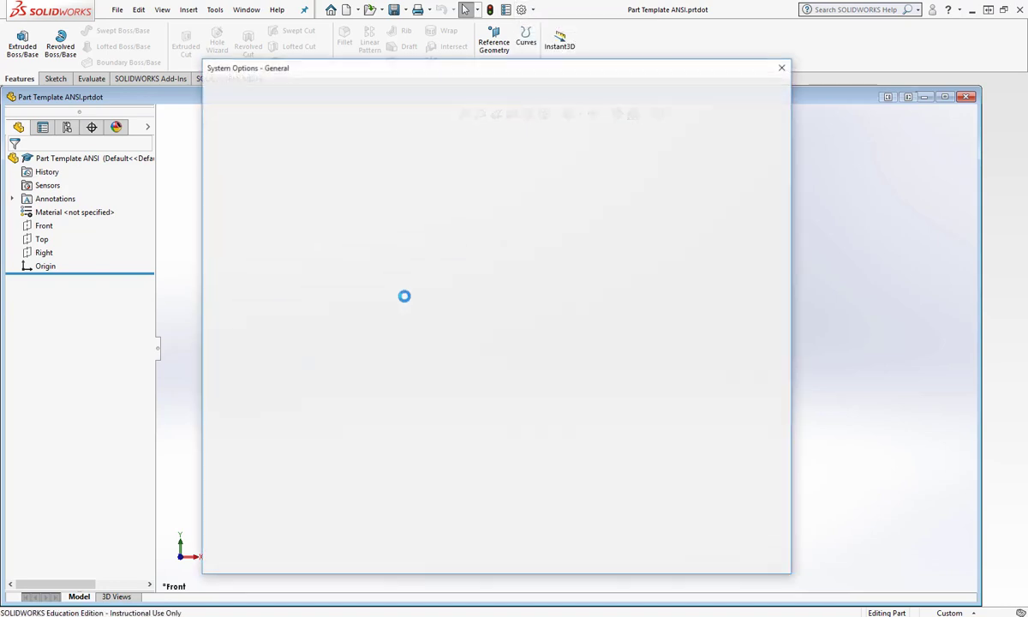
left_click(237, 261)
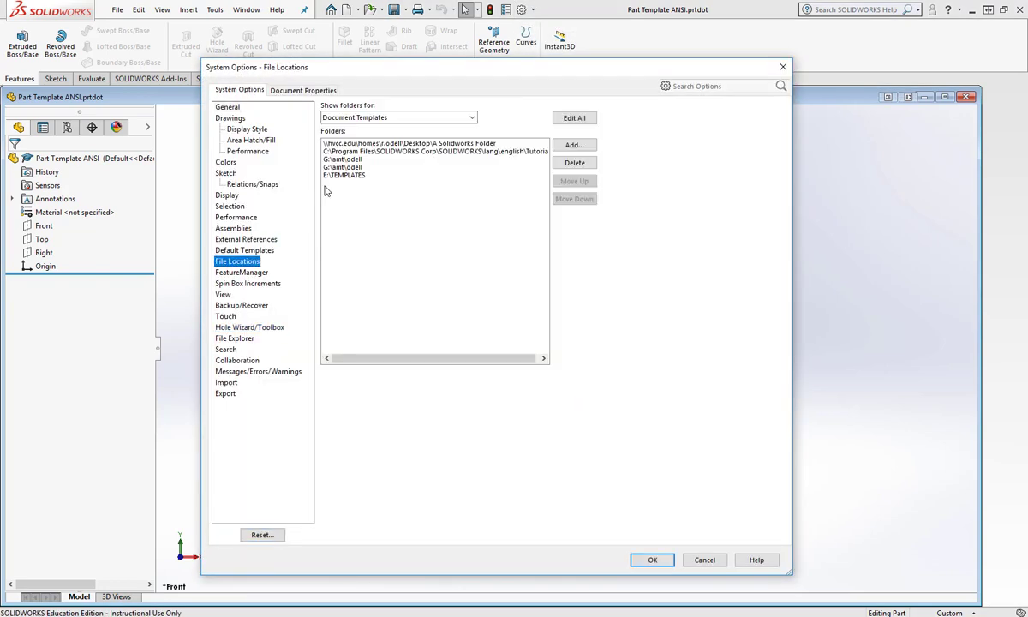
left_click(572, 144)
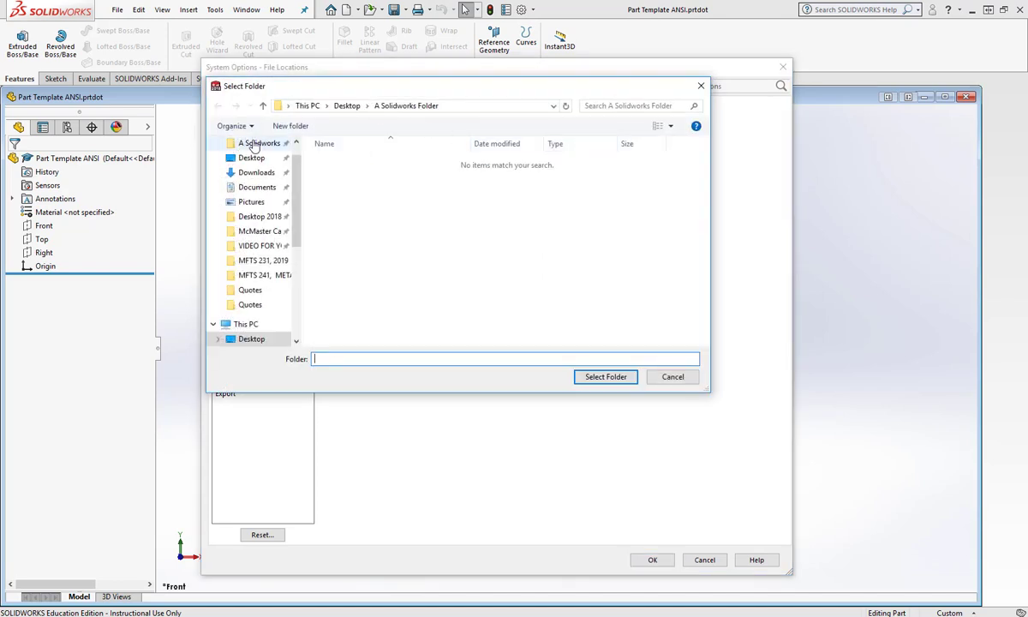
left_click(261, 144)
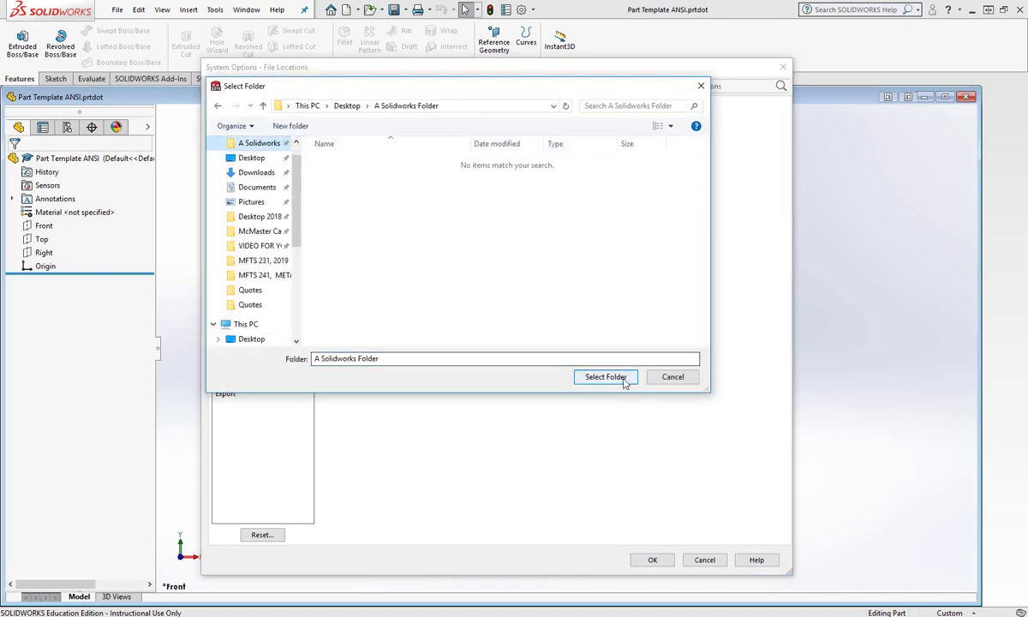
left_click(605, 377)
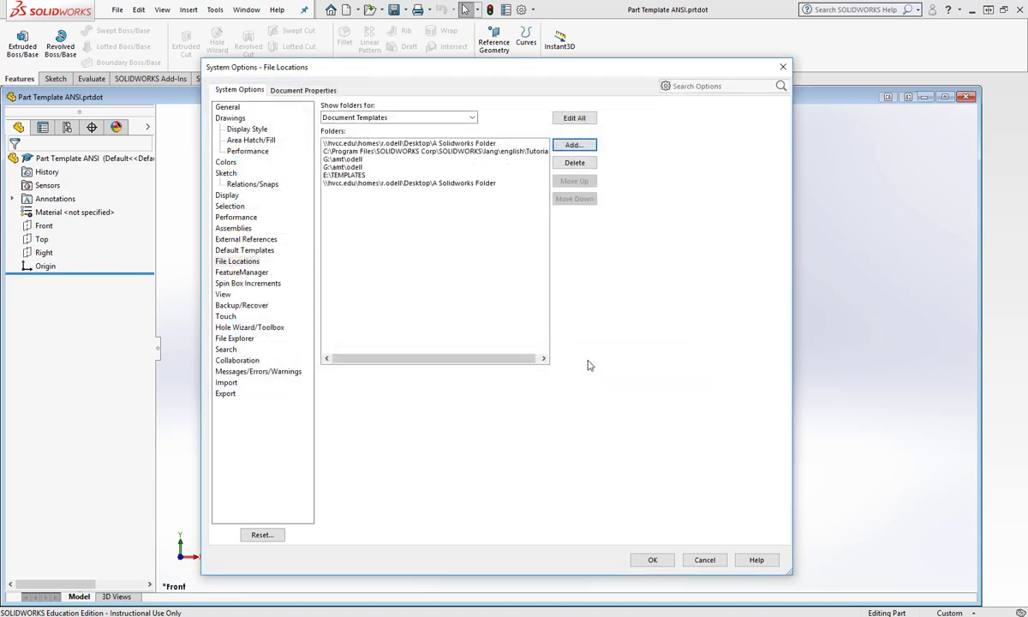
mouse_move(483, 266)
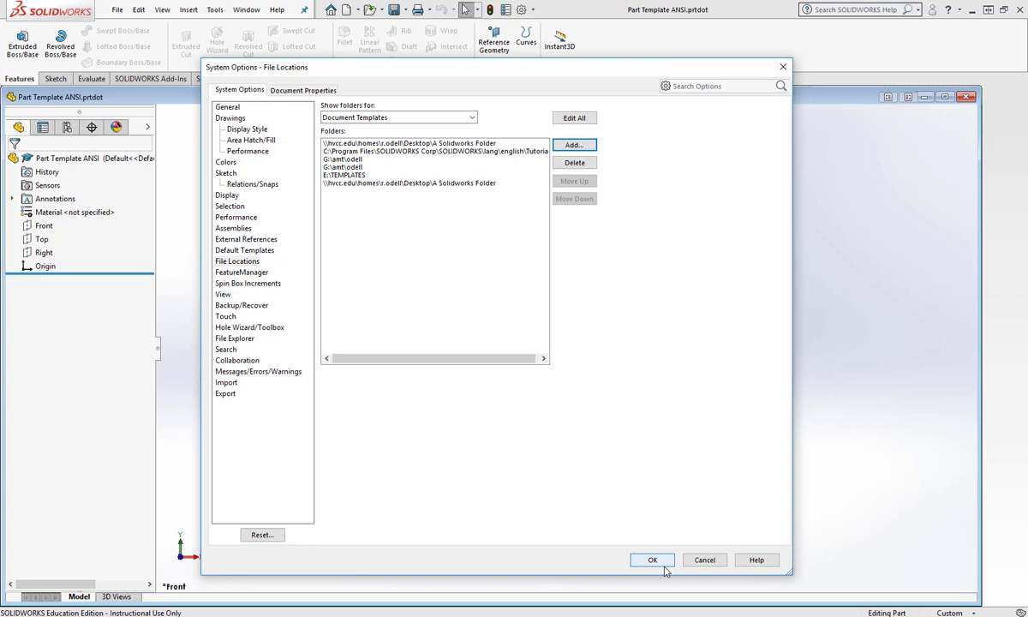
left_click(651, 559)
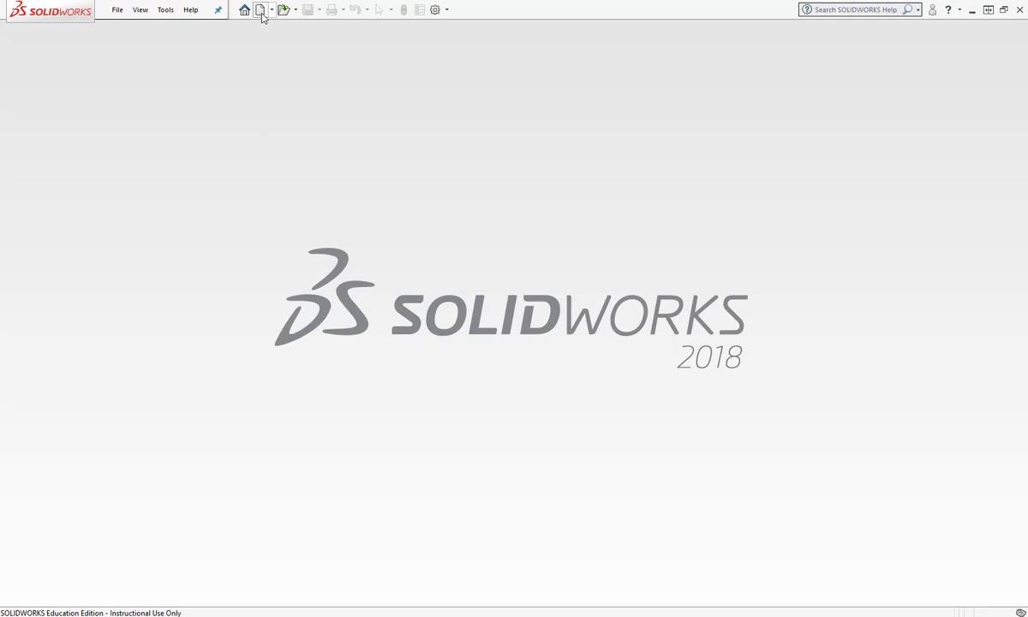
- Create a new part from Part Template ANSI under the A Solidworks Folder template tab
left_click(260, 10)
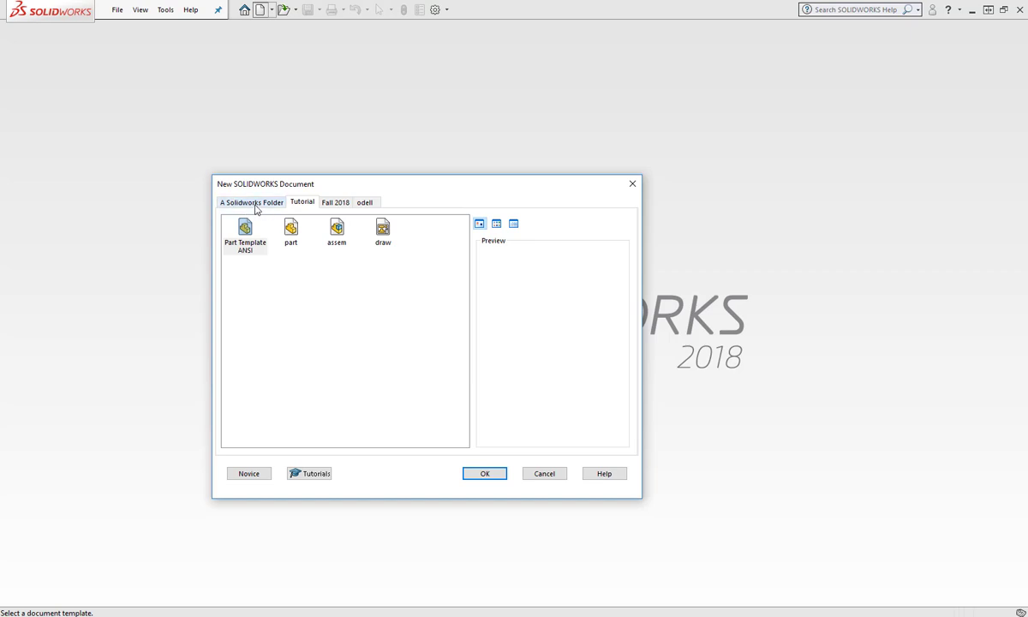
left_click(251, 202)
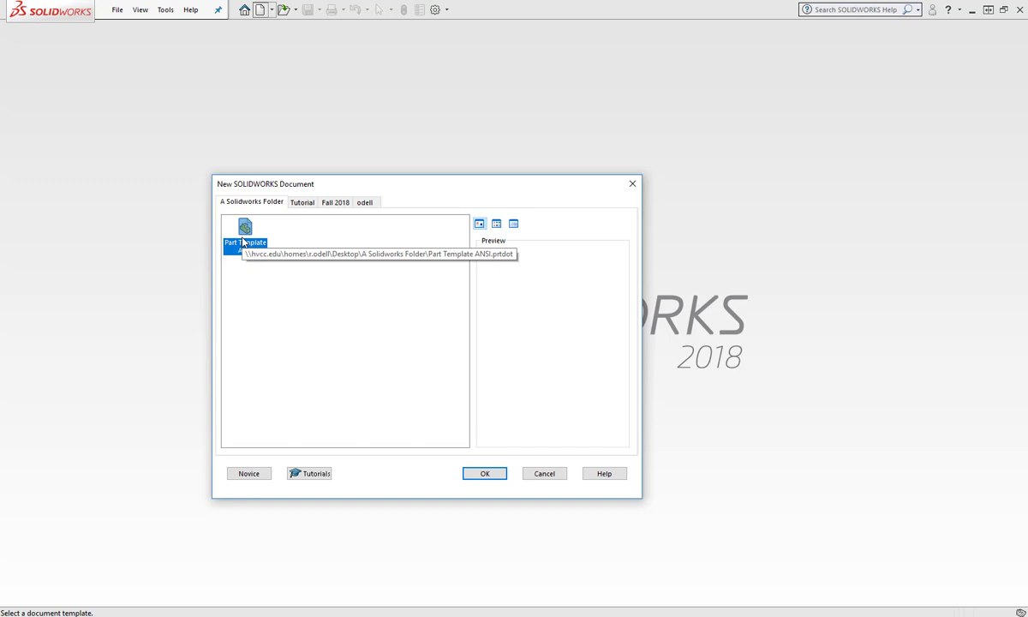
left_click(483, 473)
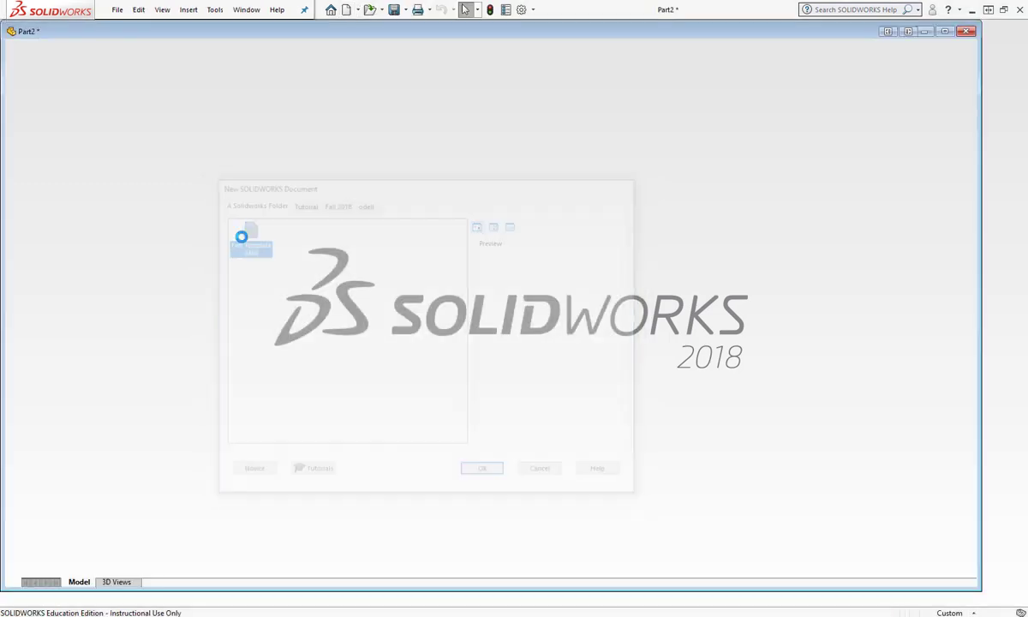
- Sketch a rectangle and accept Smart Dimension values for its height and width
left_click(481, 468)
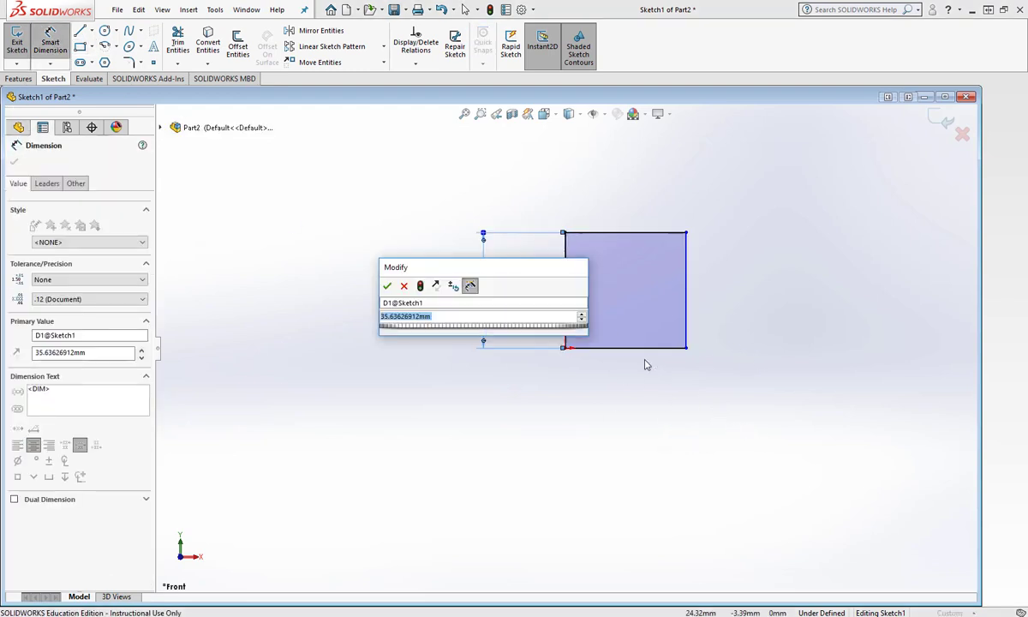
left_click(387, 284)
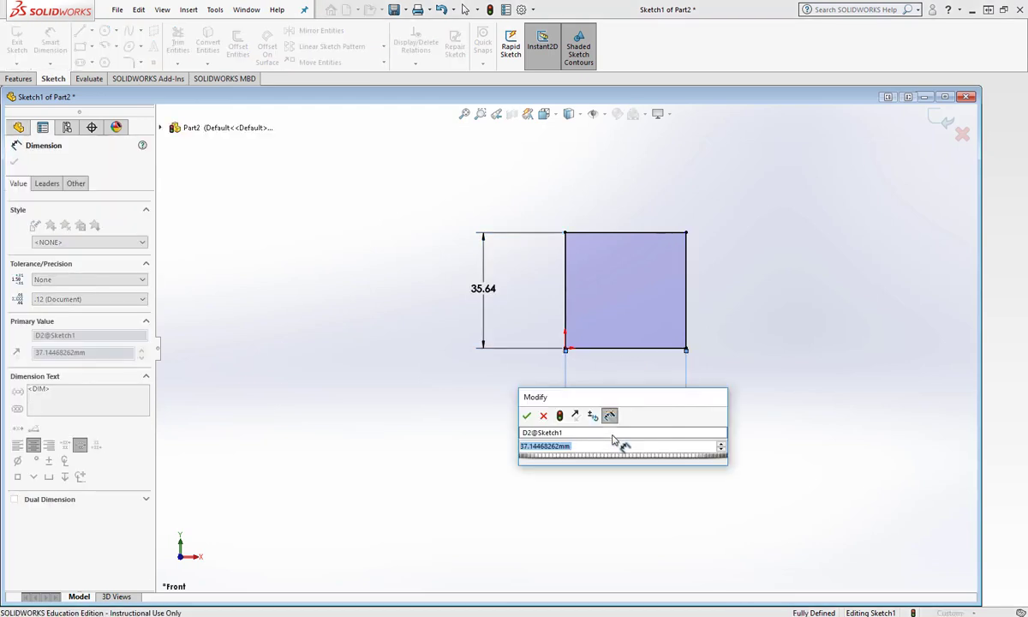
left_click(526, 417)
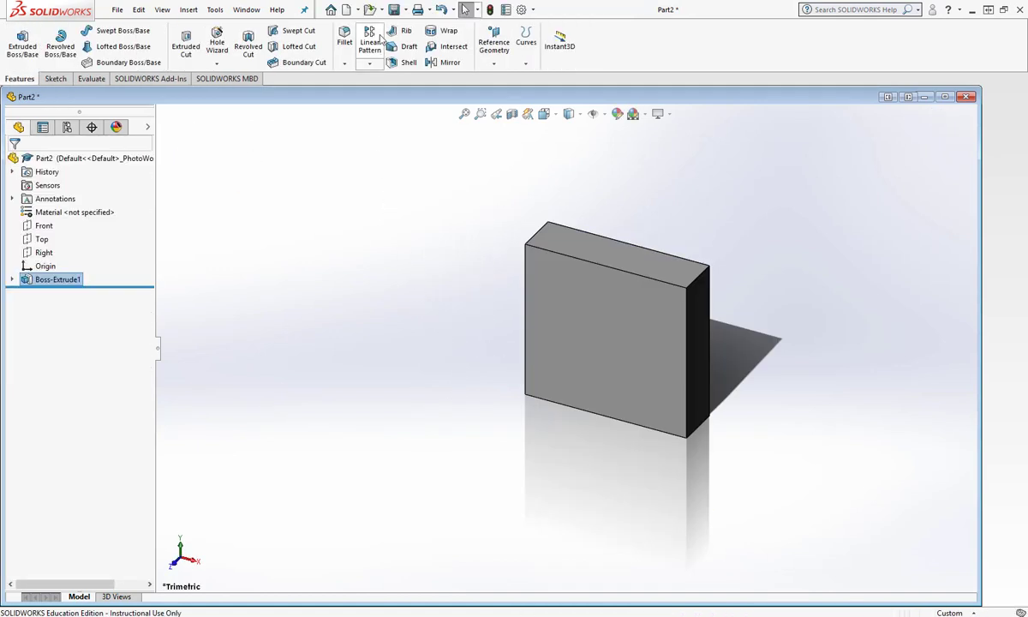
- Extrude the rectangle into a solid block and save the part as Part2 in the A Solidworks Folder
left_click(394, 10)
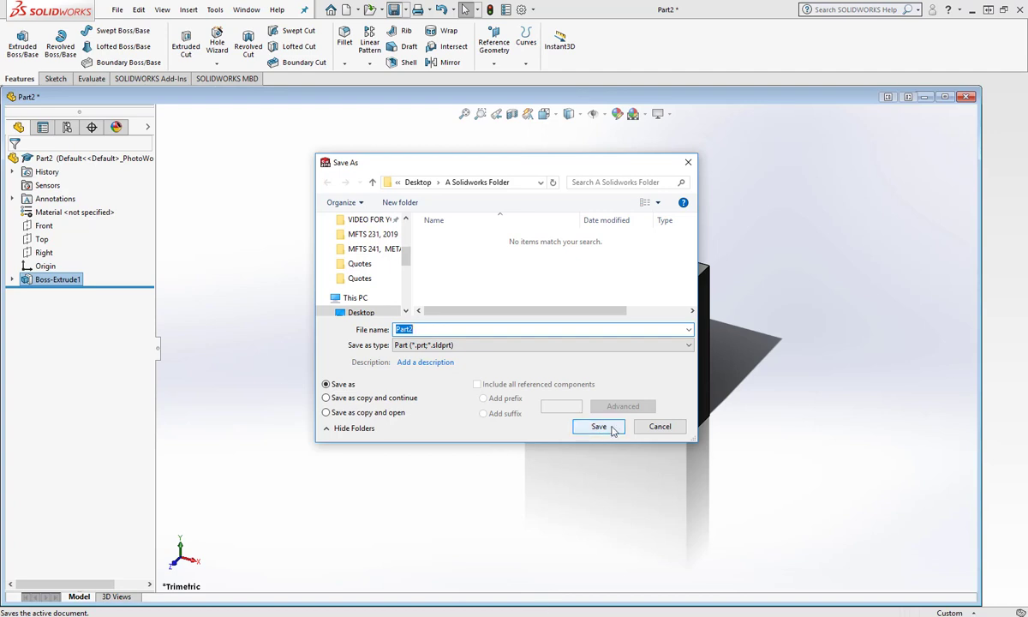
left_click(600, 427)
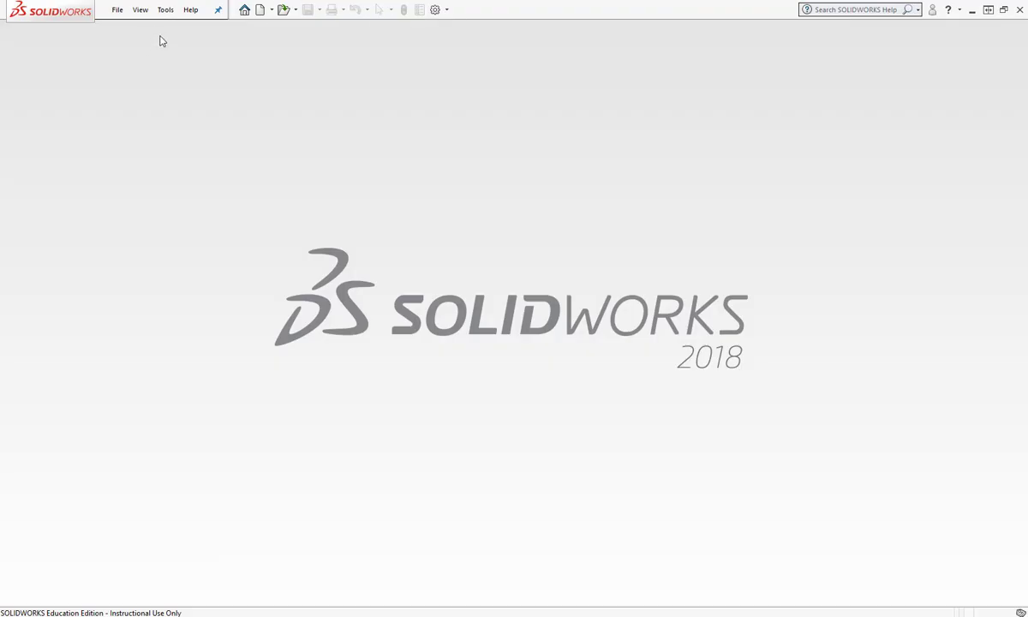
- Show the New Document window with Part Template ANSI under the A Solidworks Folder tab
left_click(261, 10)
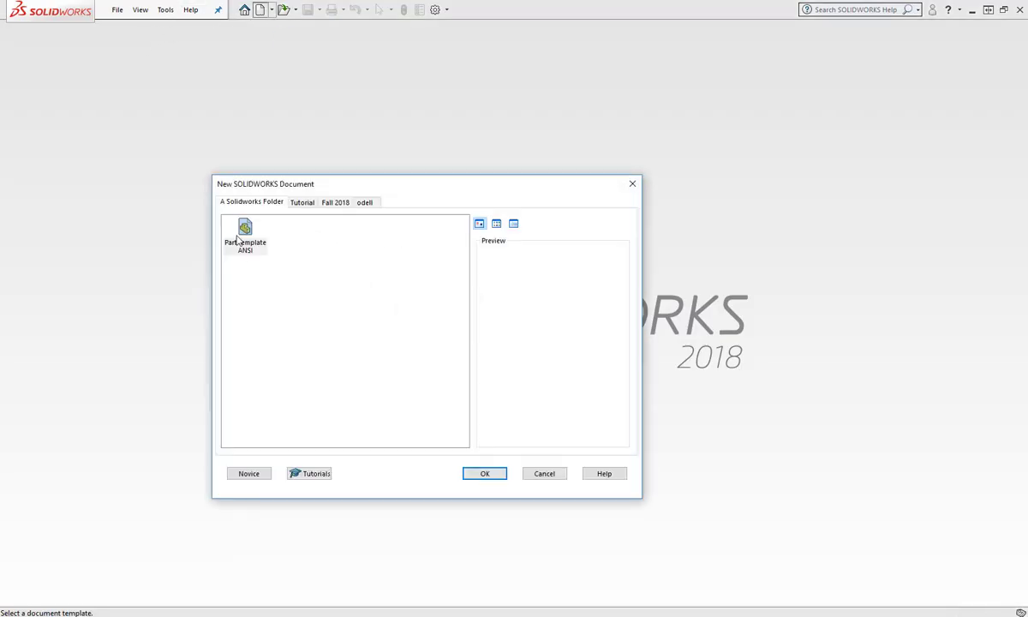
mouse_move(245, 236)
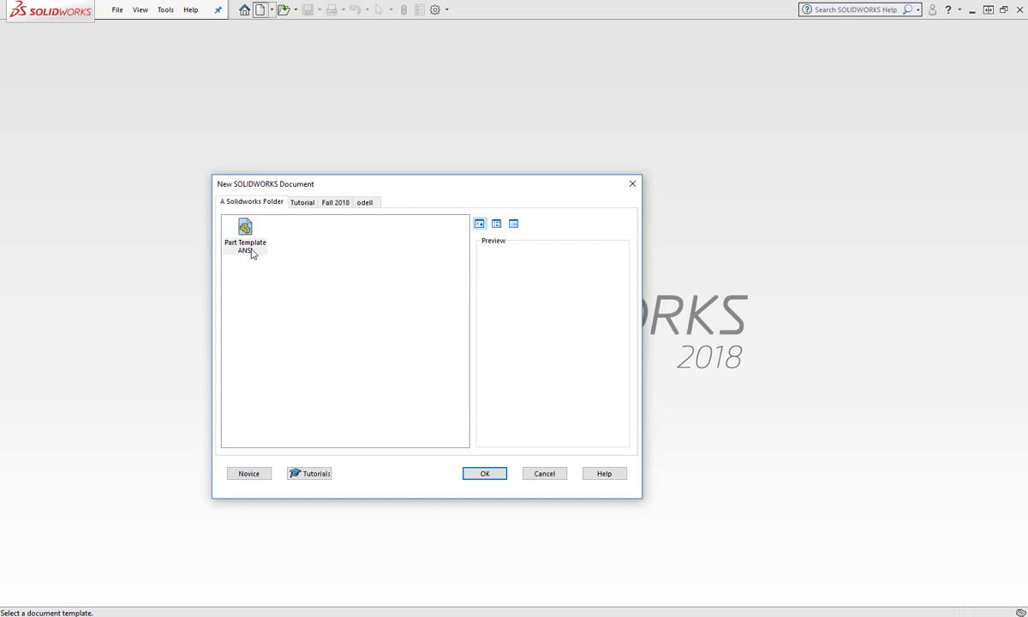
mouse_move(425, 266)
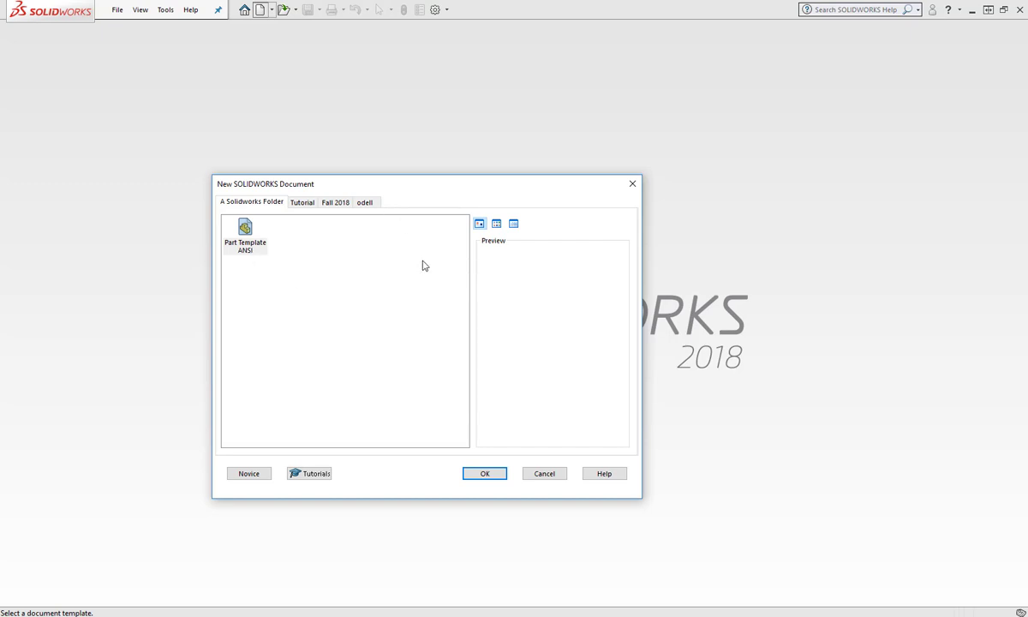